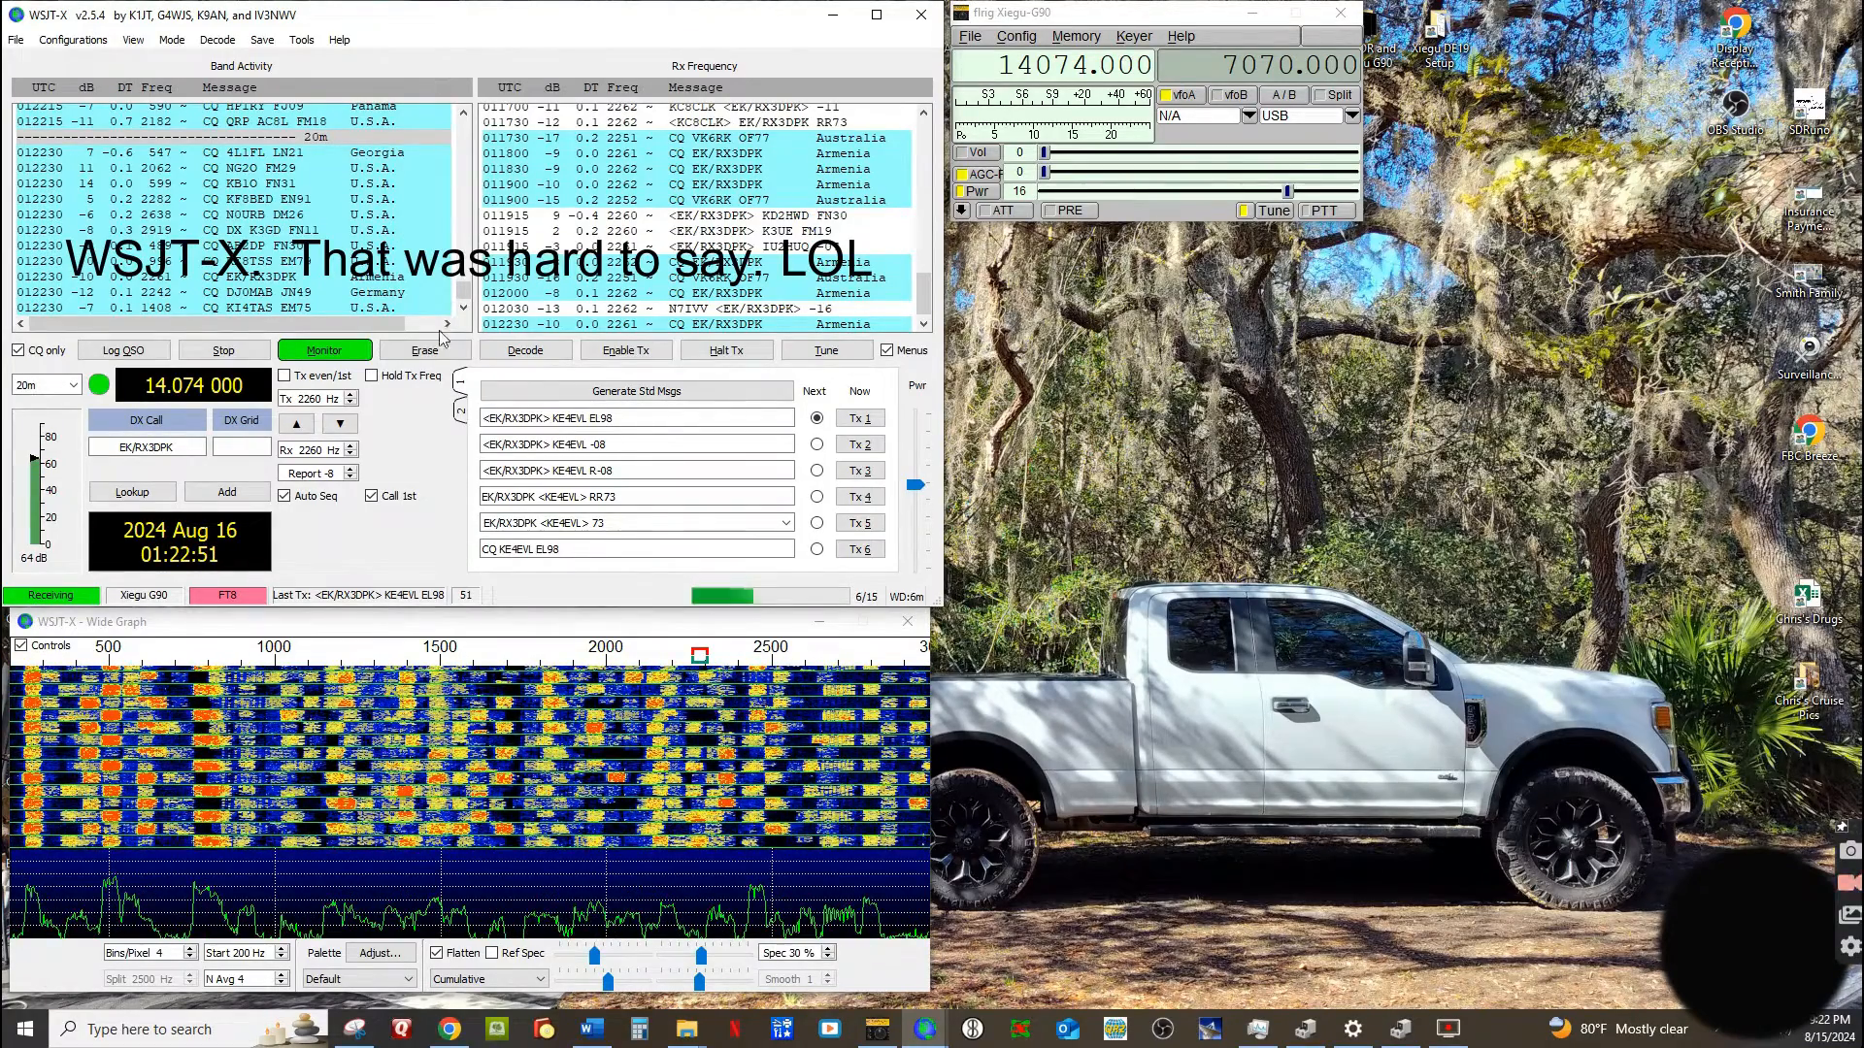
mouse_move(796, 1029)
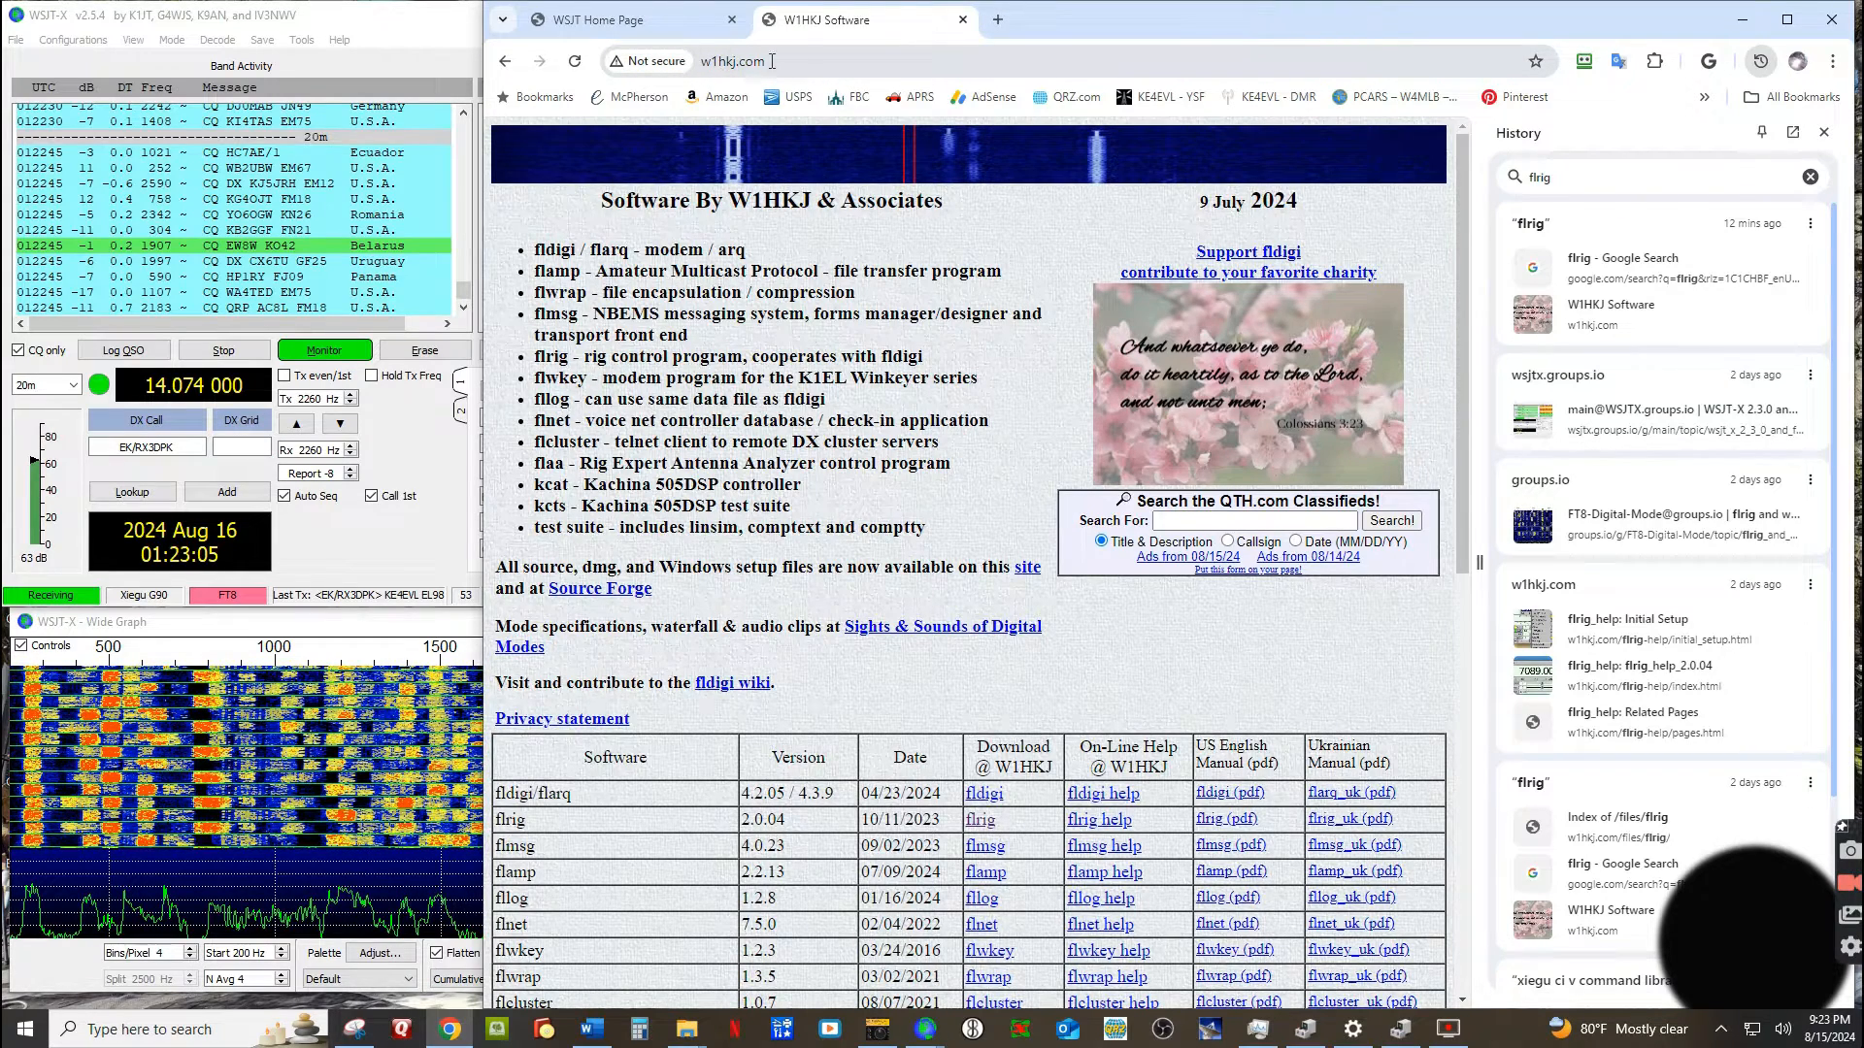
Scroll the W1HKJ software table down toward the flrig download entry.
scroll(down, 3)
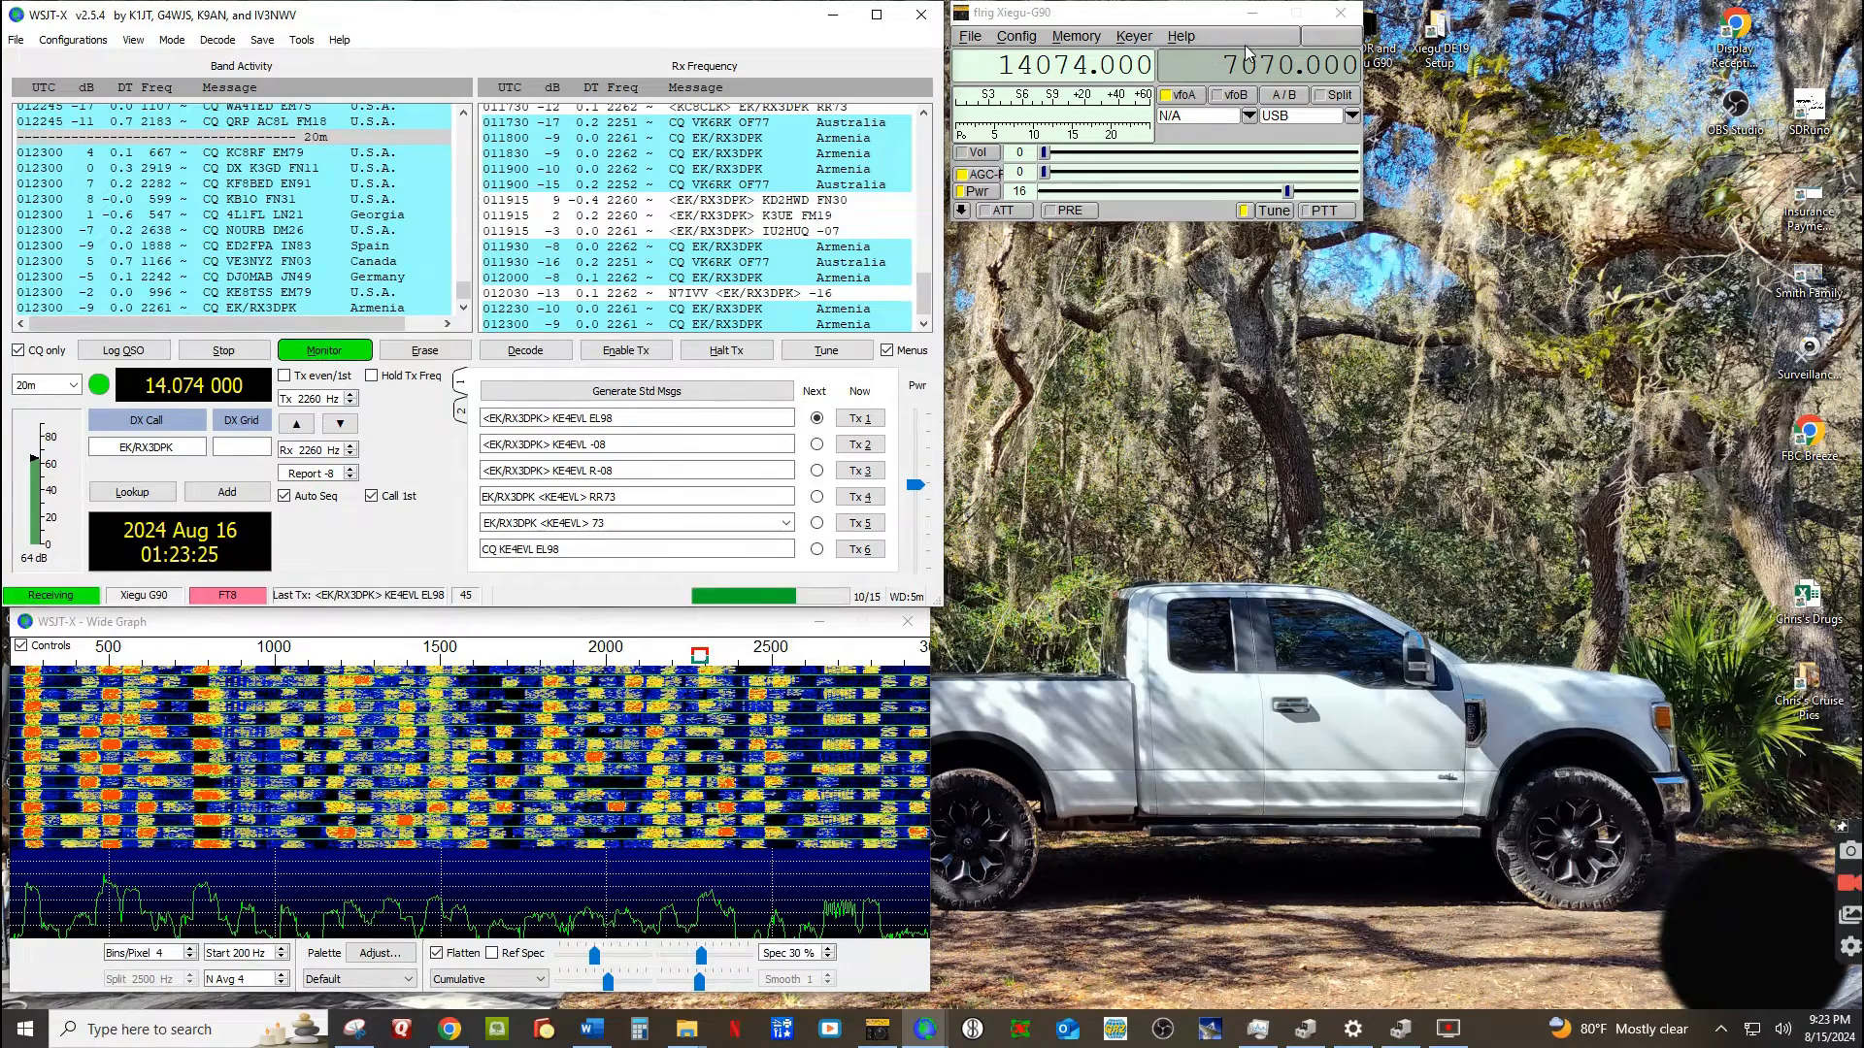
Confirm flrig's transceiver as Xiegu-G90 on COM20 at 19200 baud via Config > Setup.
click(1013, 34)
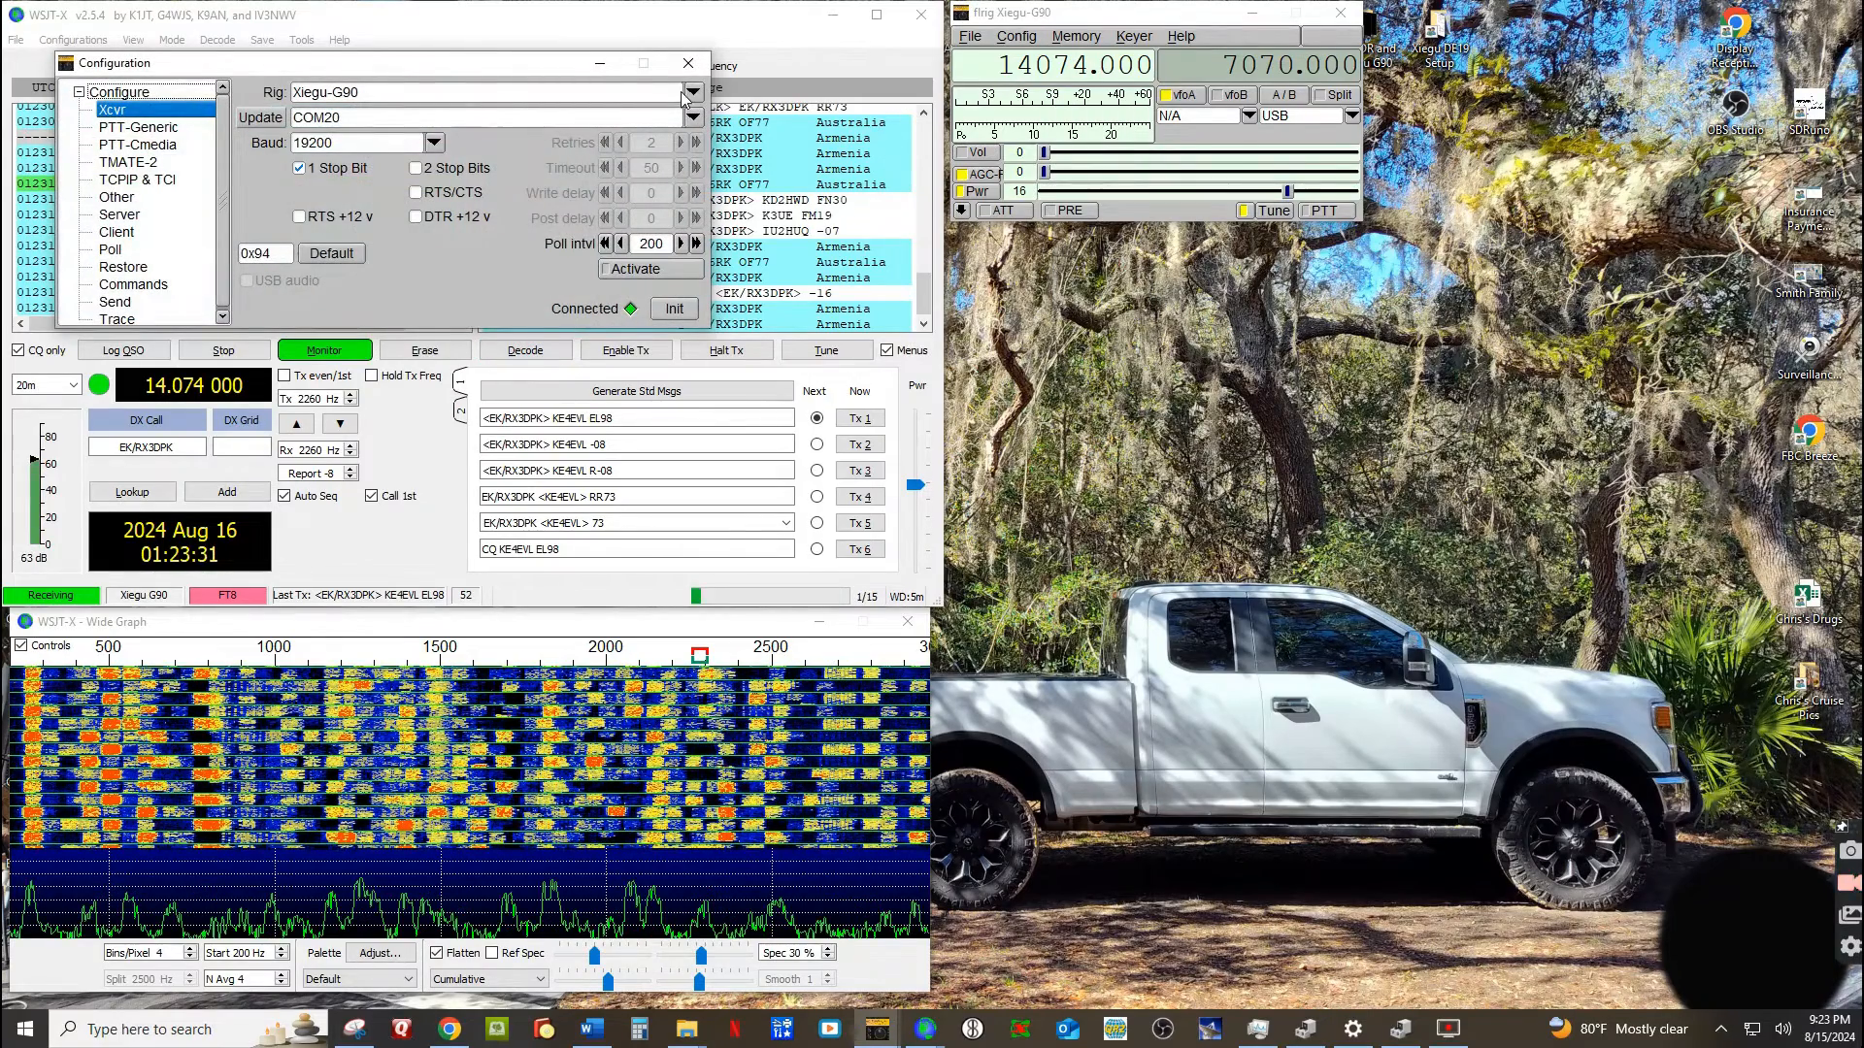
click(691, 91)
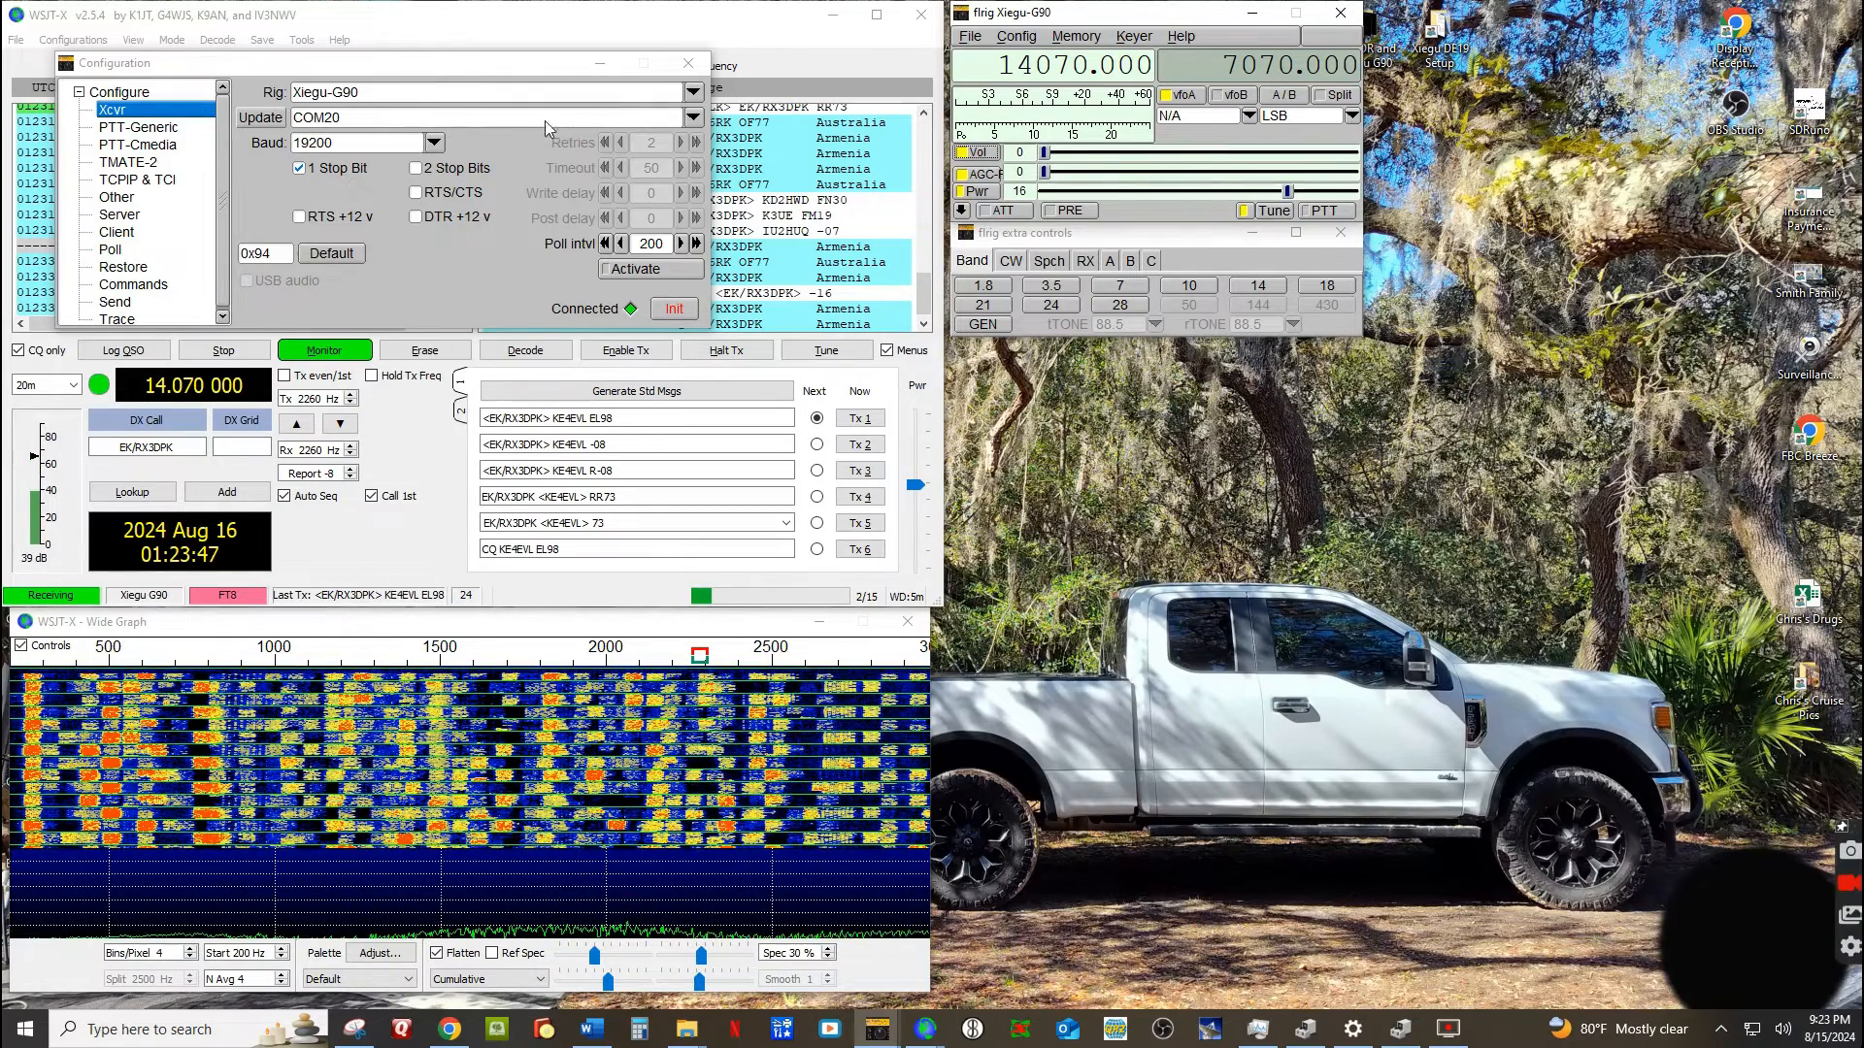
click(691, 116)
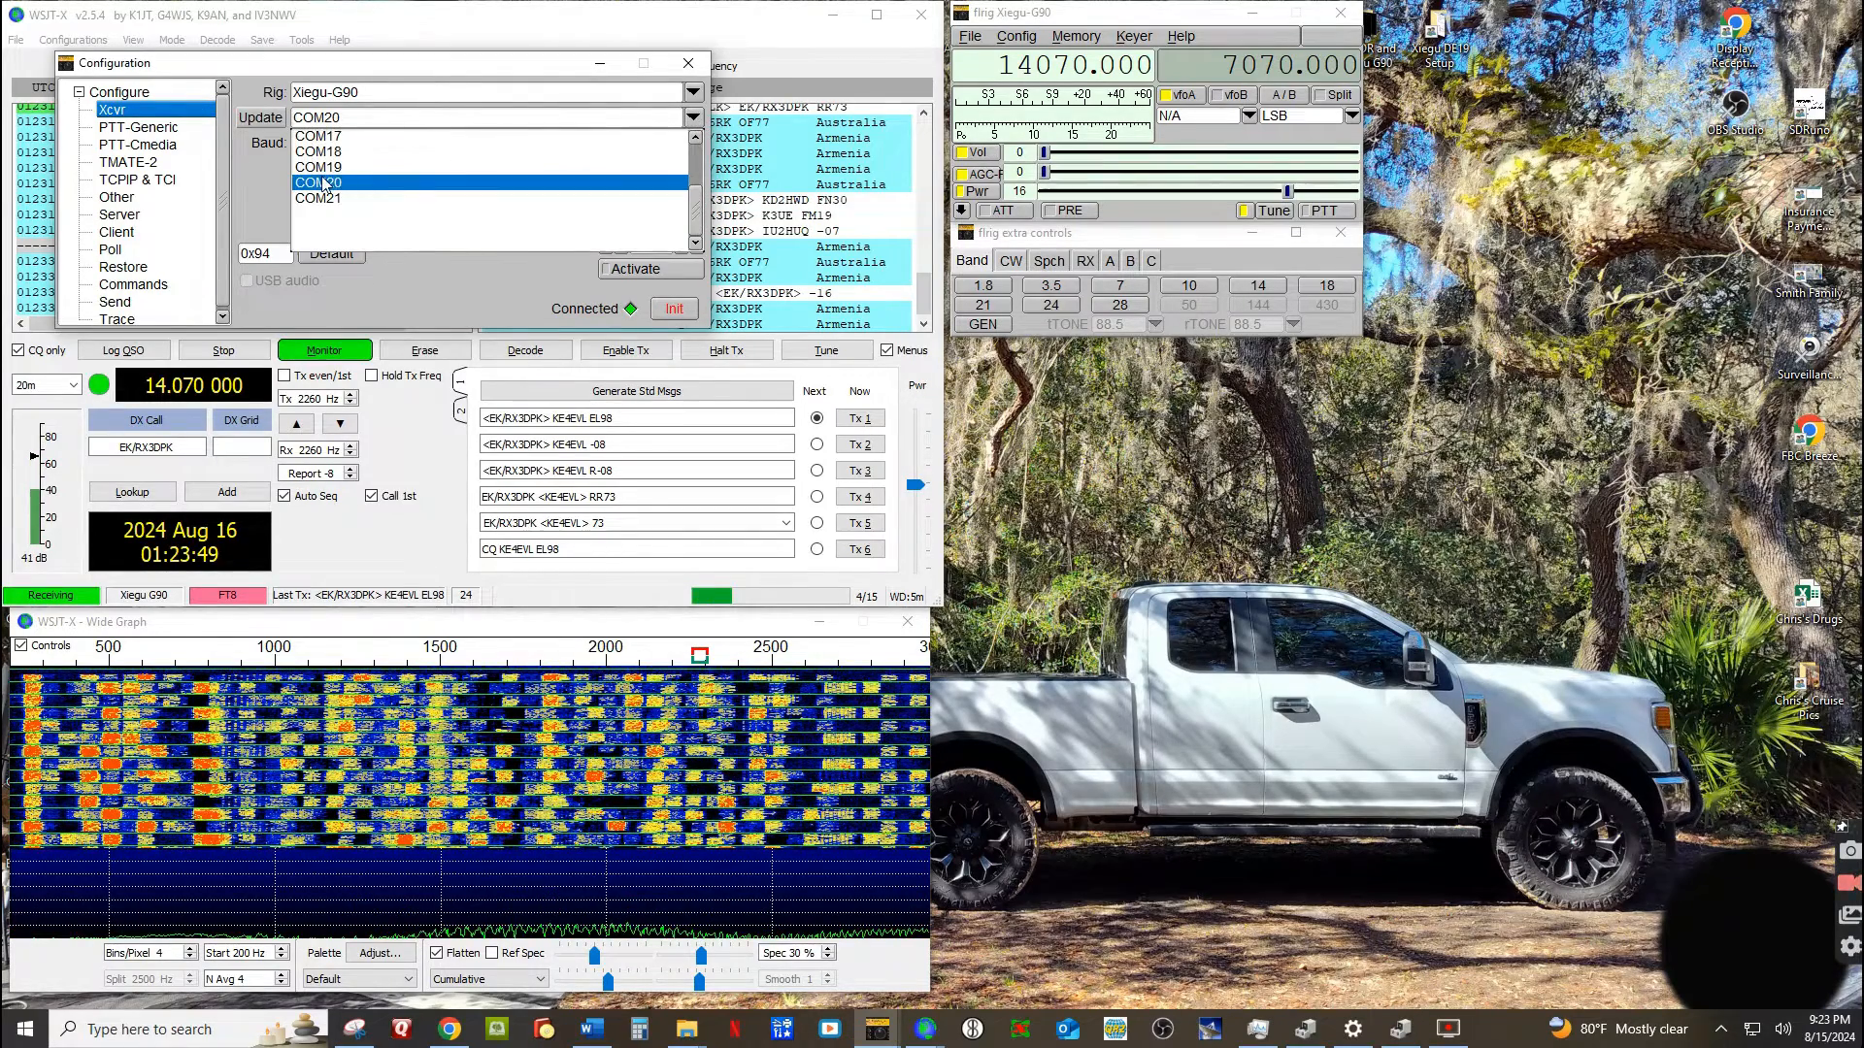
click(316, 183)
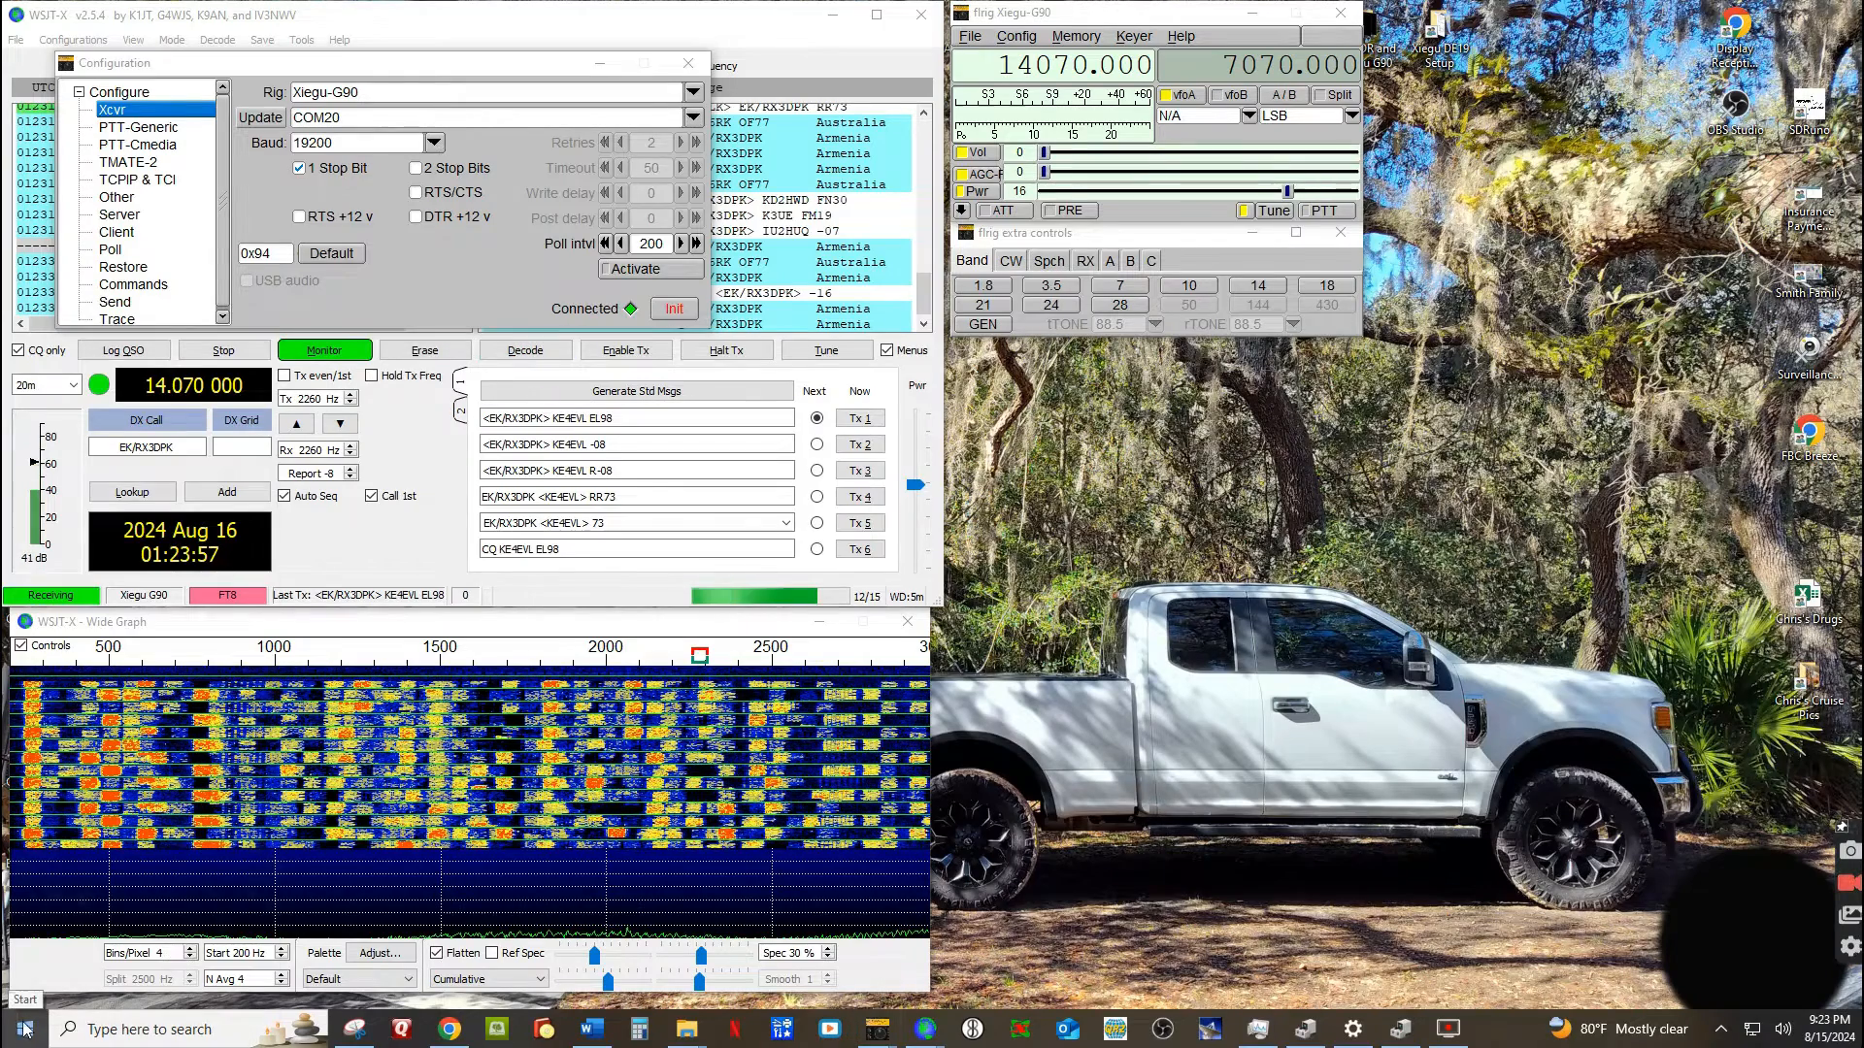
right_click(21, 1029)
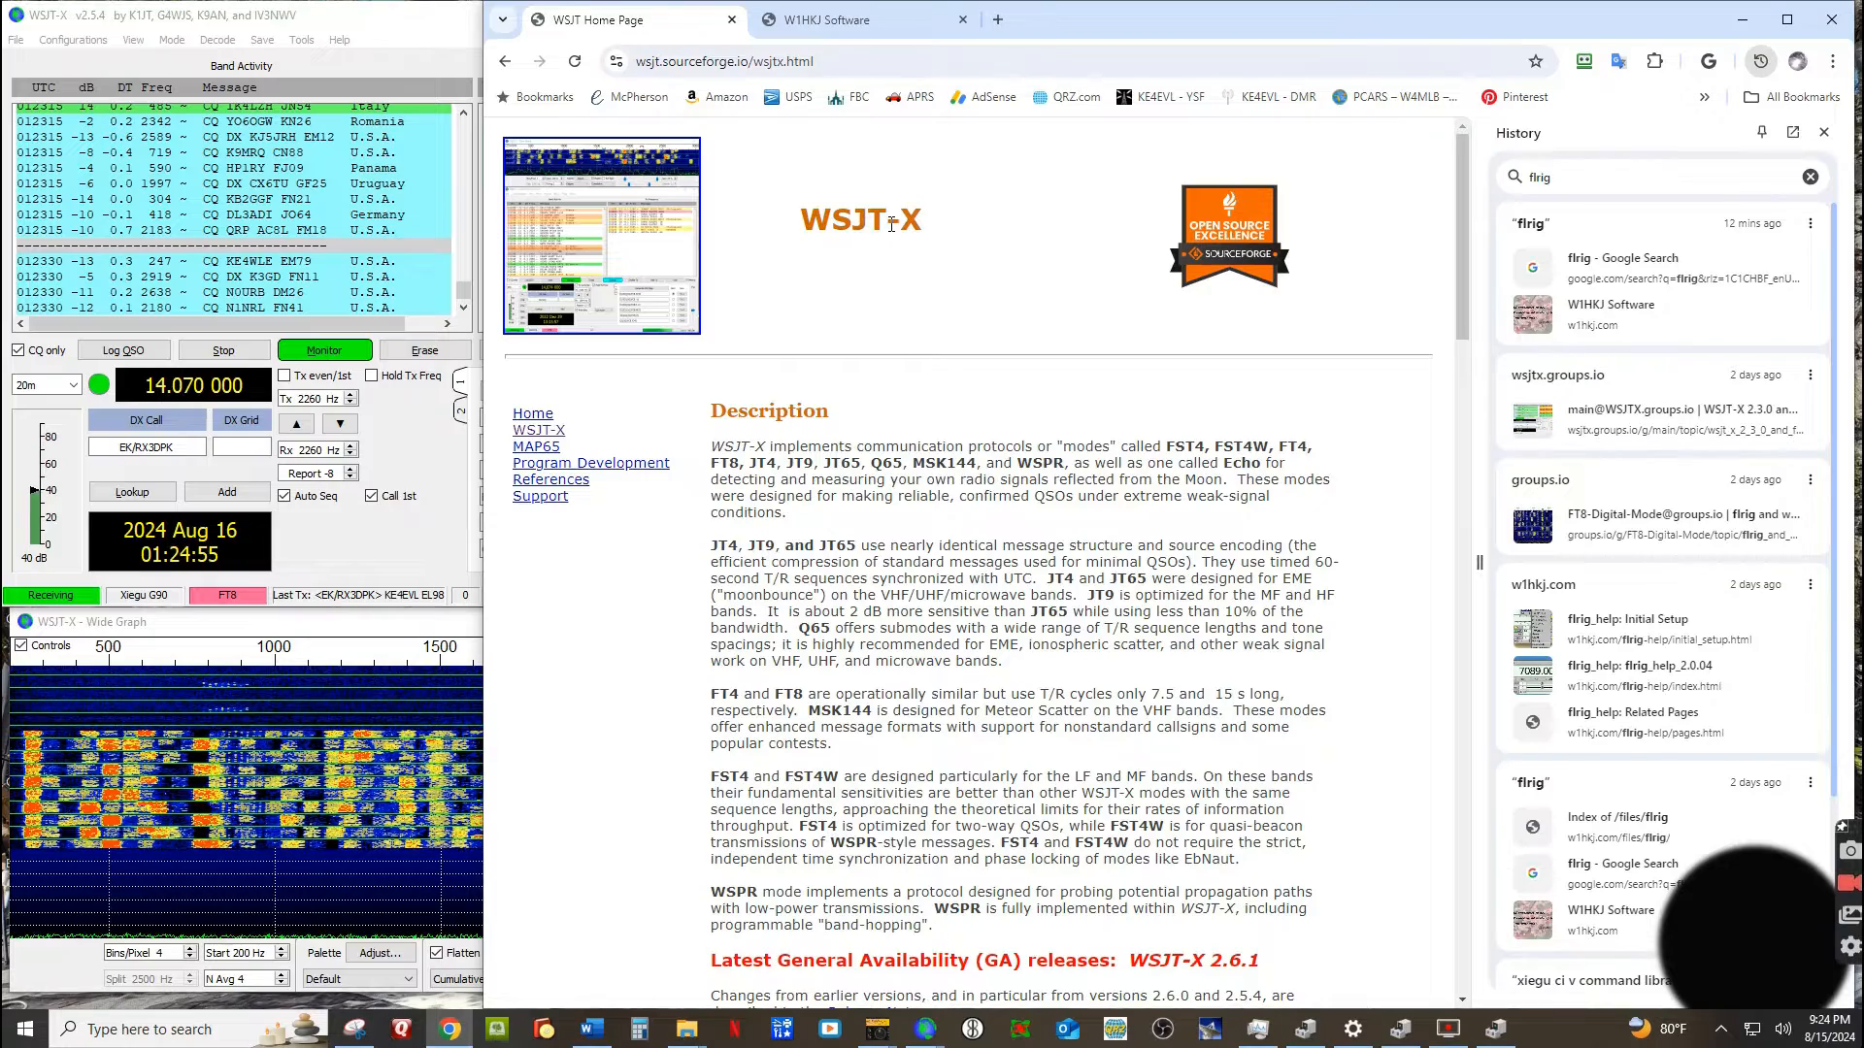
Scroll the WSJT-X home page down to the 2.6.1 Windows installation packages.
scroll(down, 3)
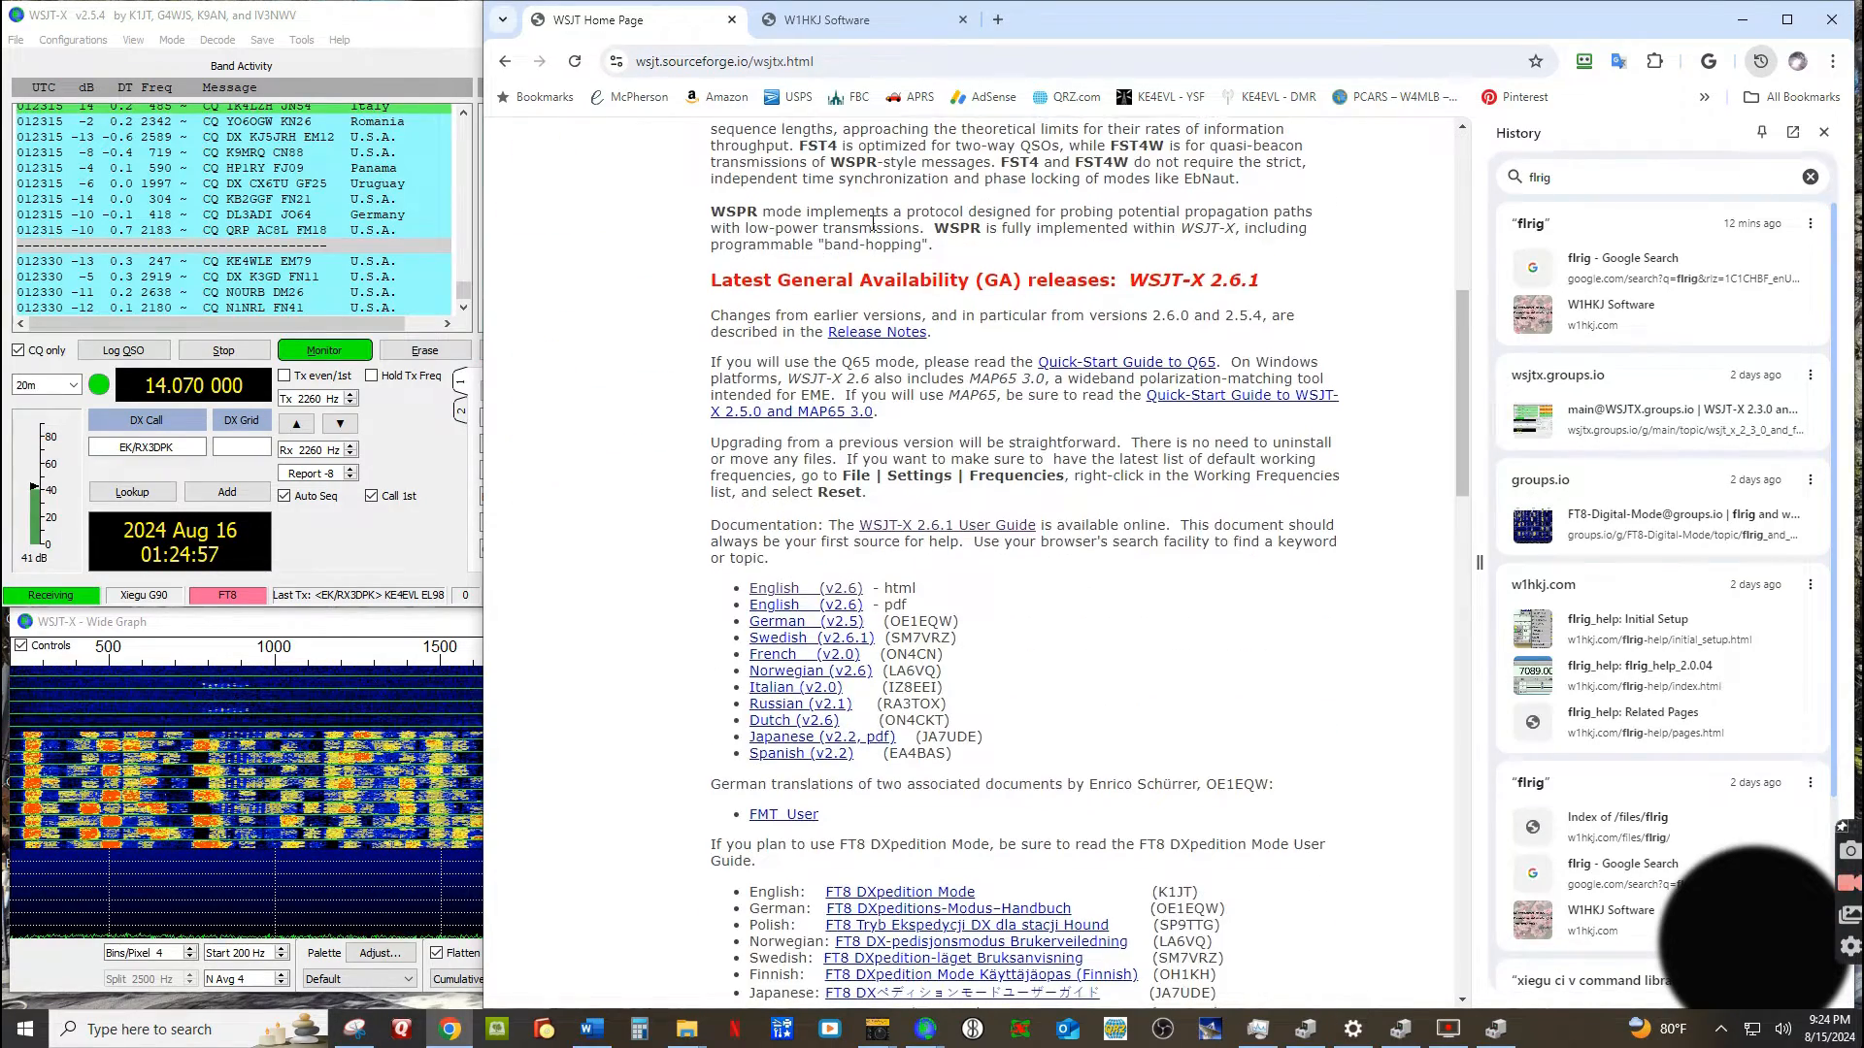
scroll(down, 3)
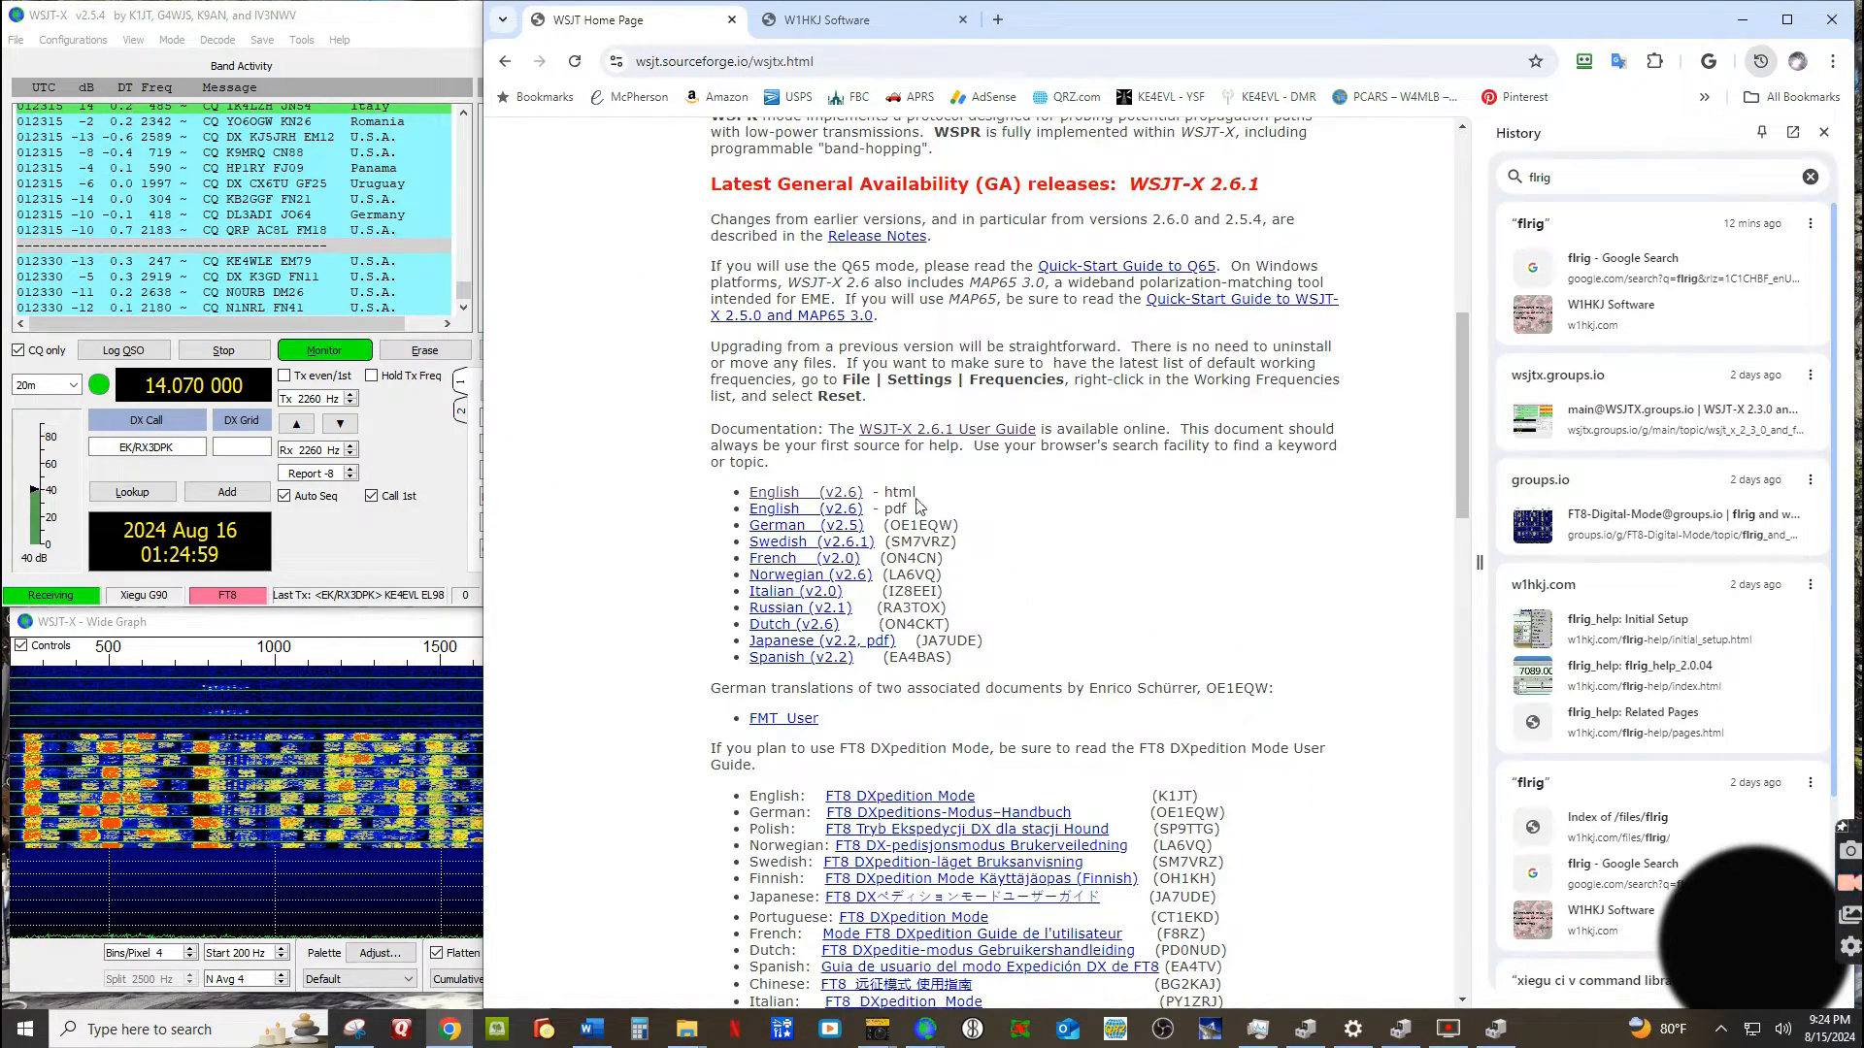
scroll(down, 3)
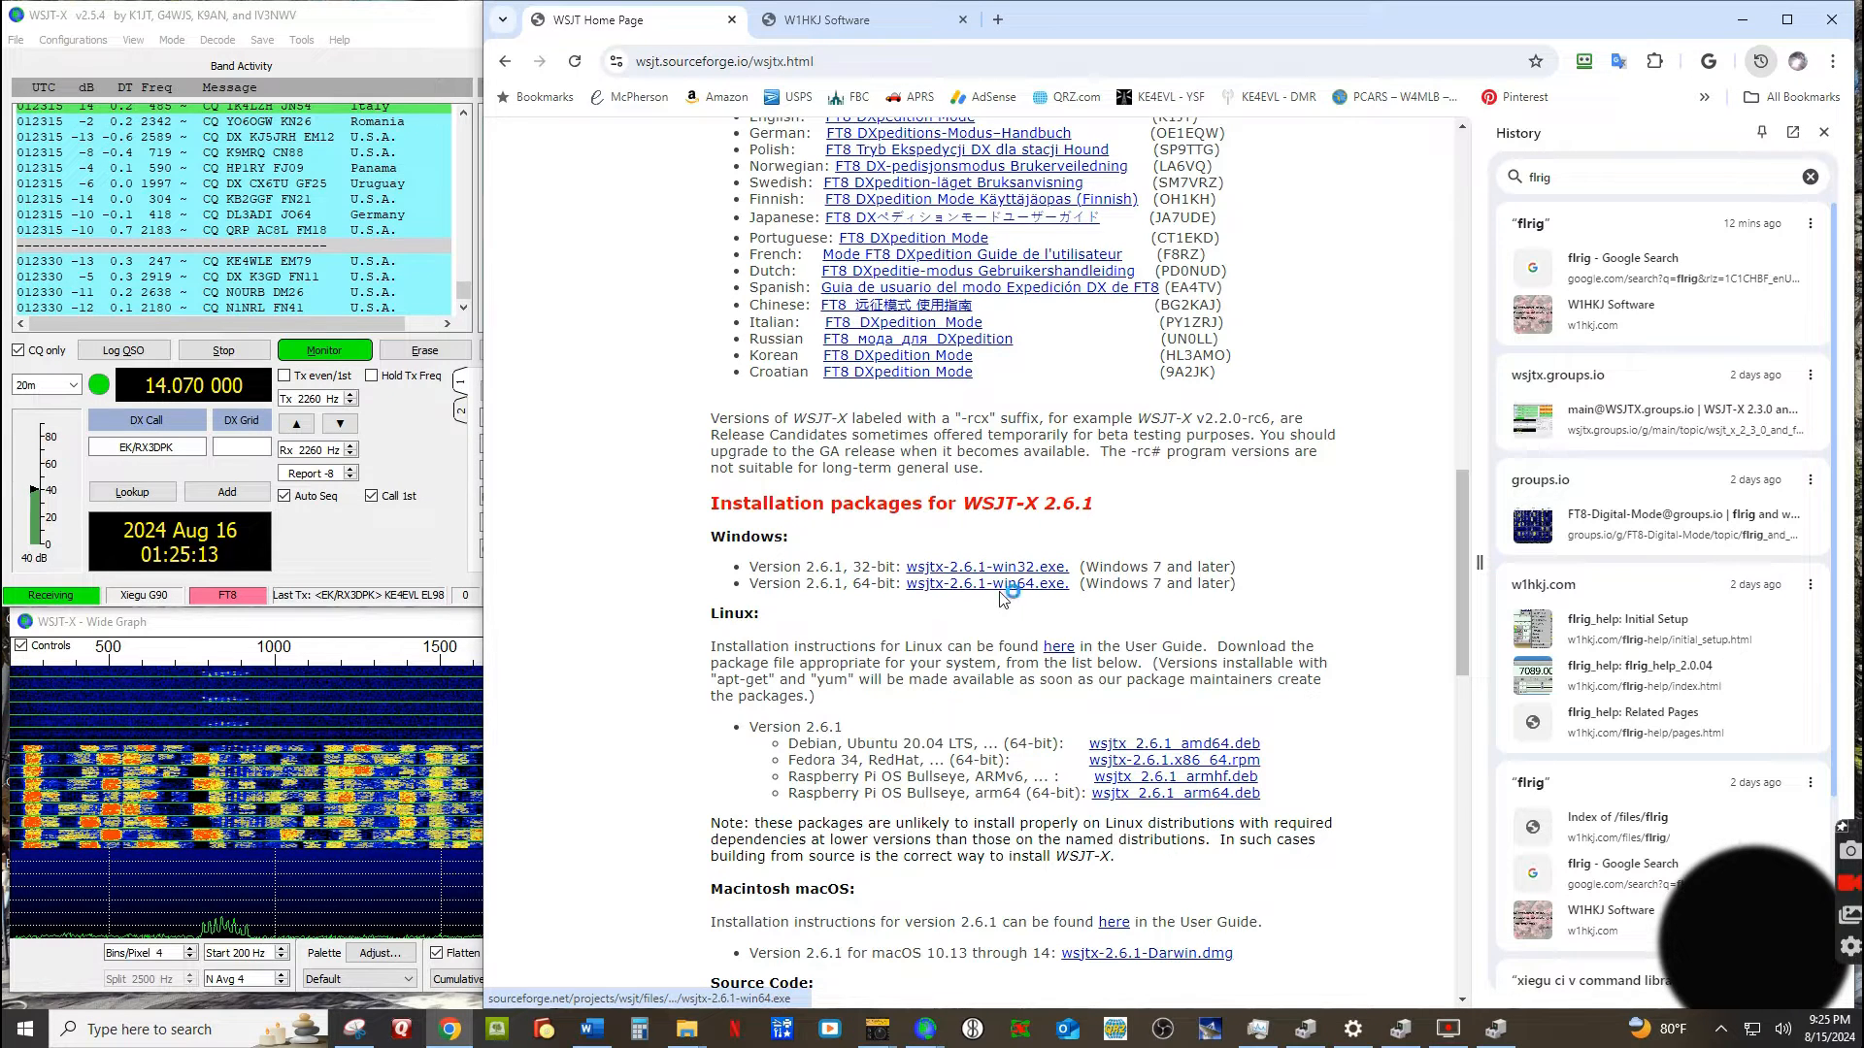
scroll(down, 3)
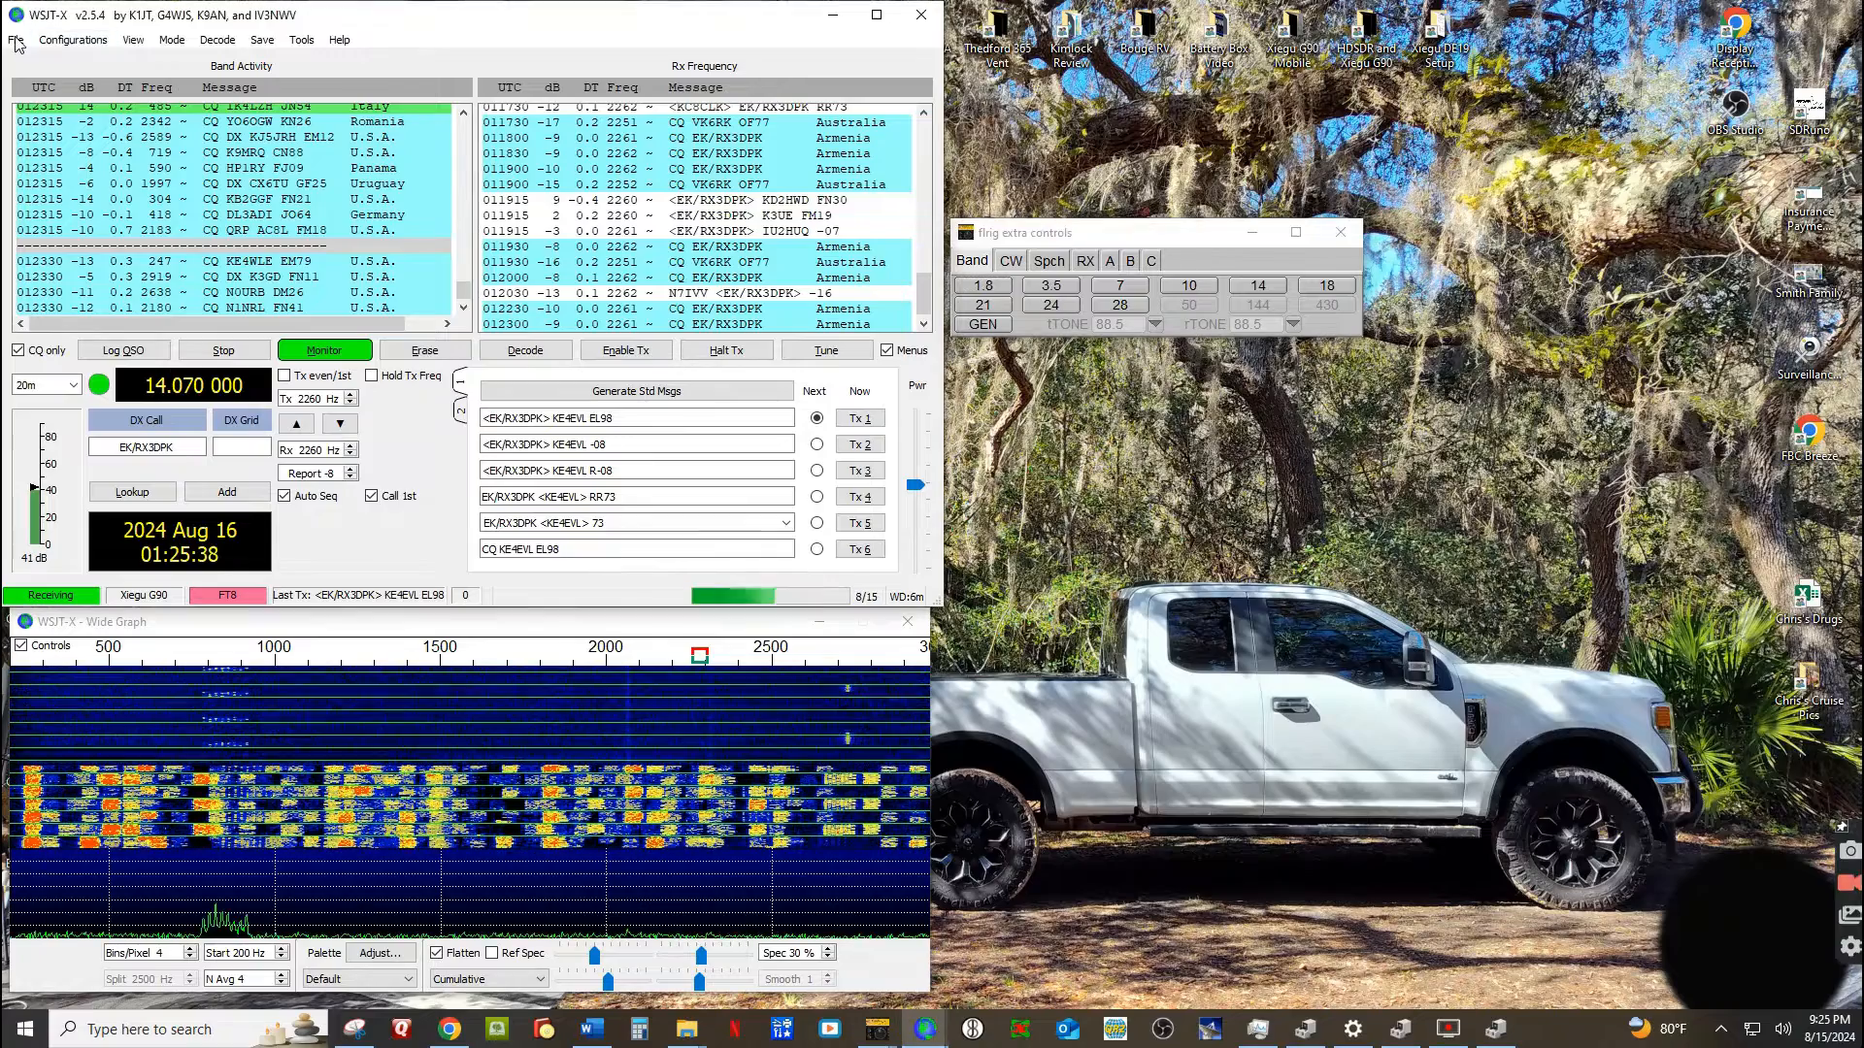
Show the Radio settings with rig FLRig, PTT Method CAT, Mode USB and Split None.
click(15, 39)
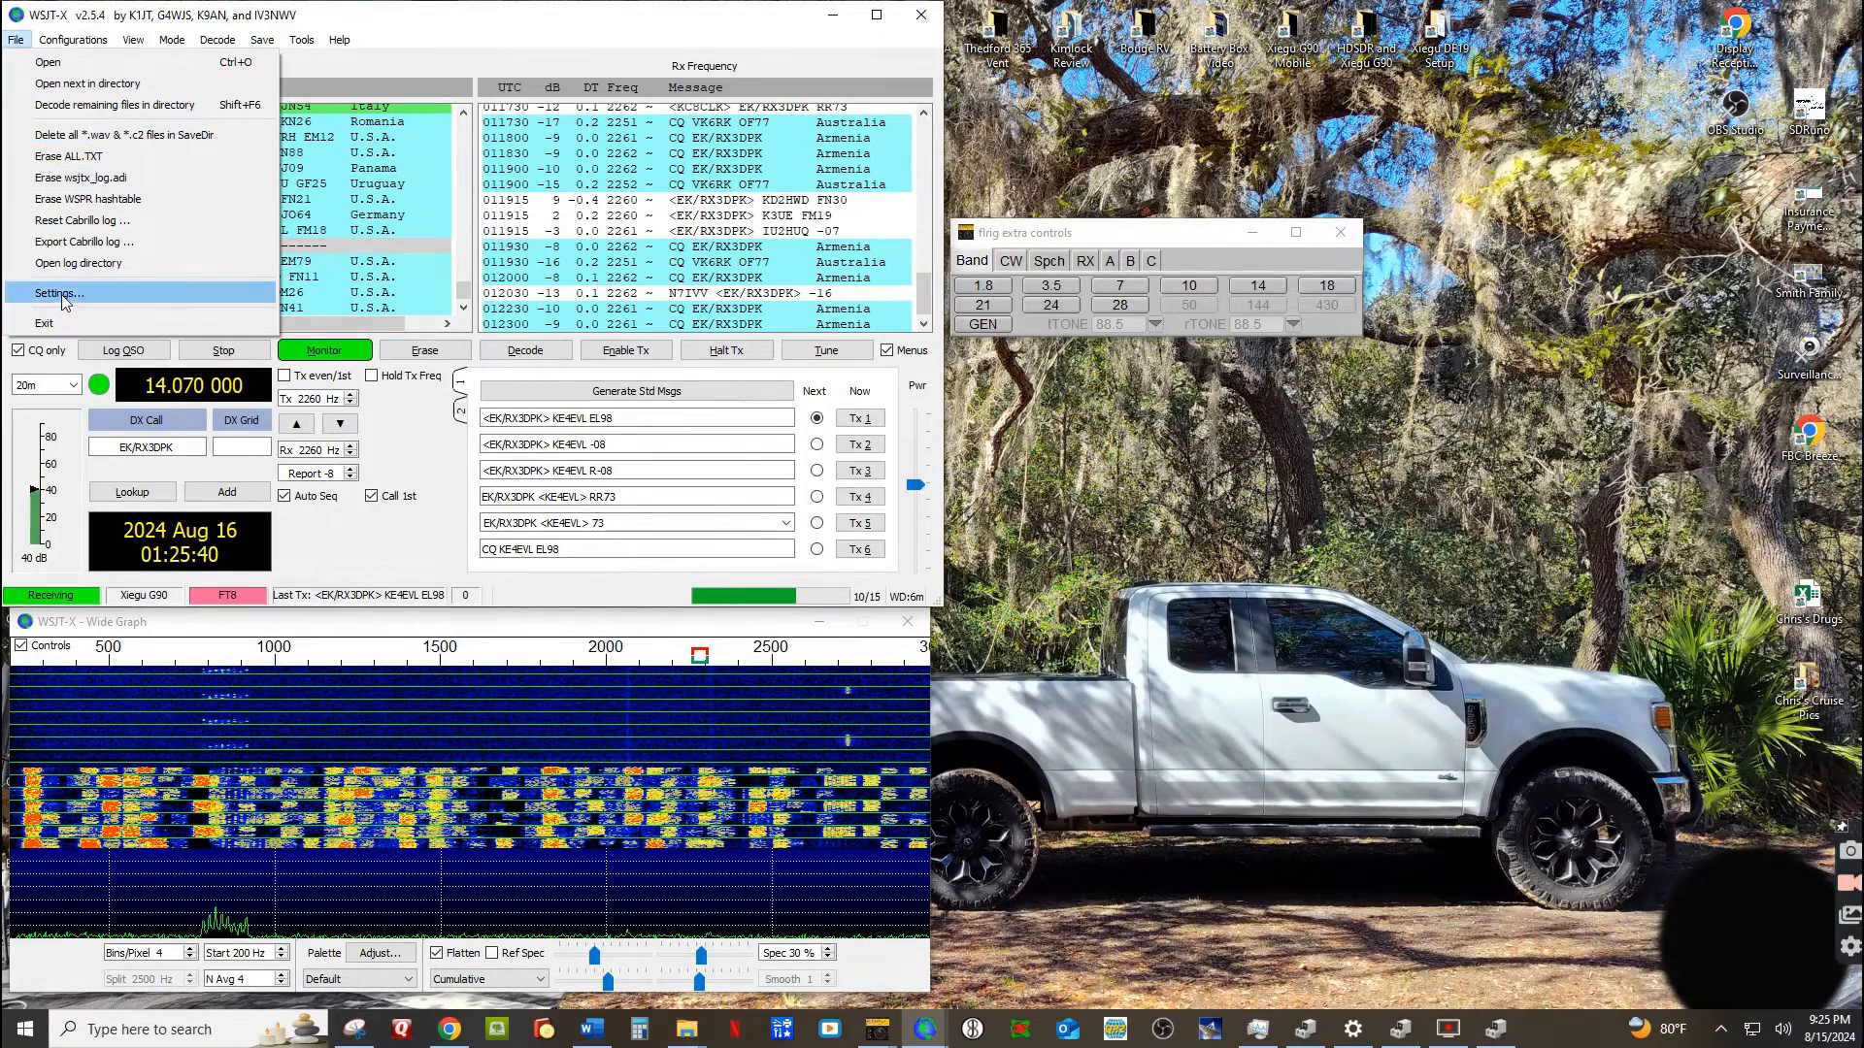
click(57, 293)
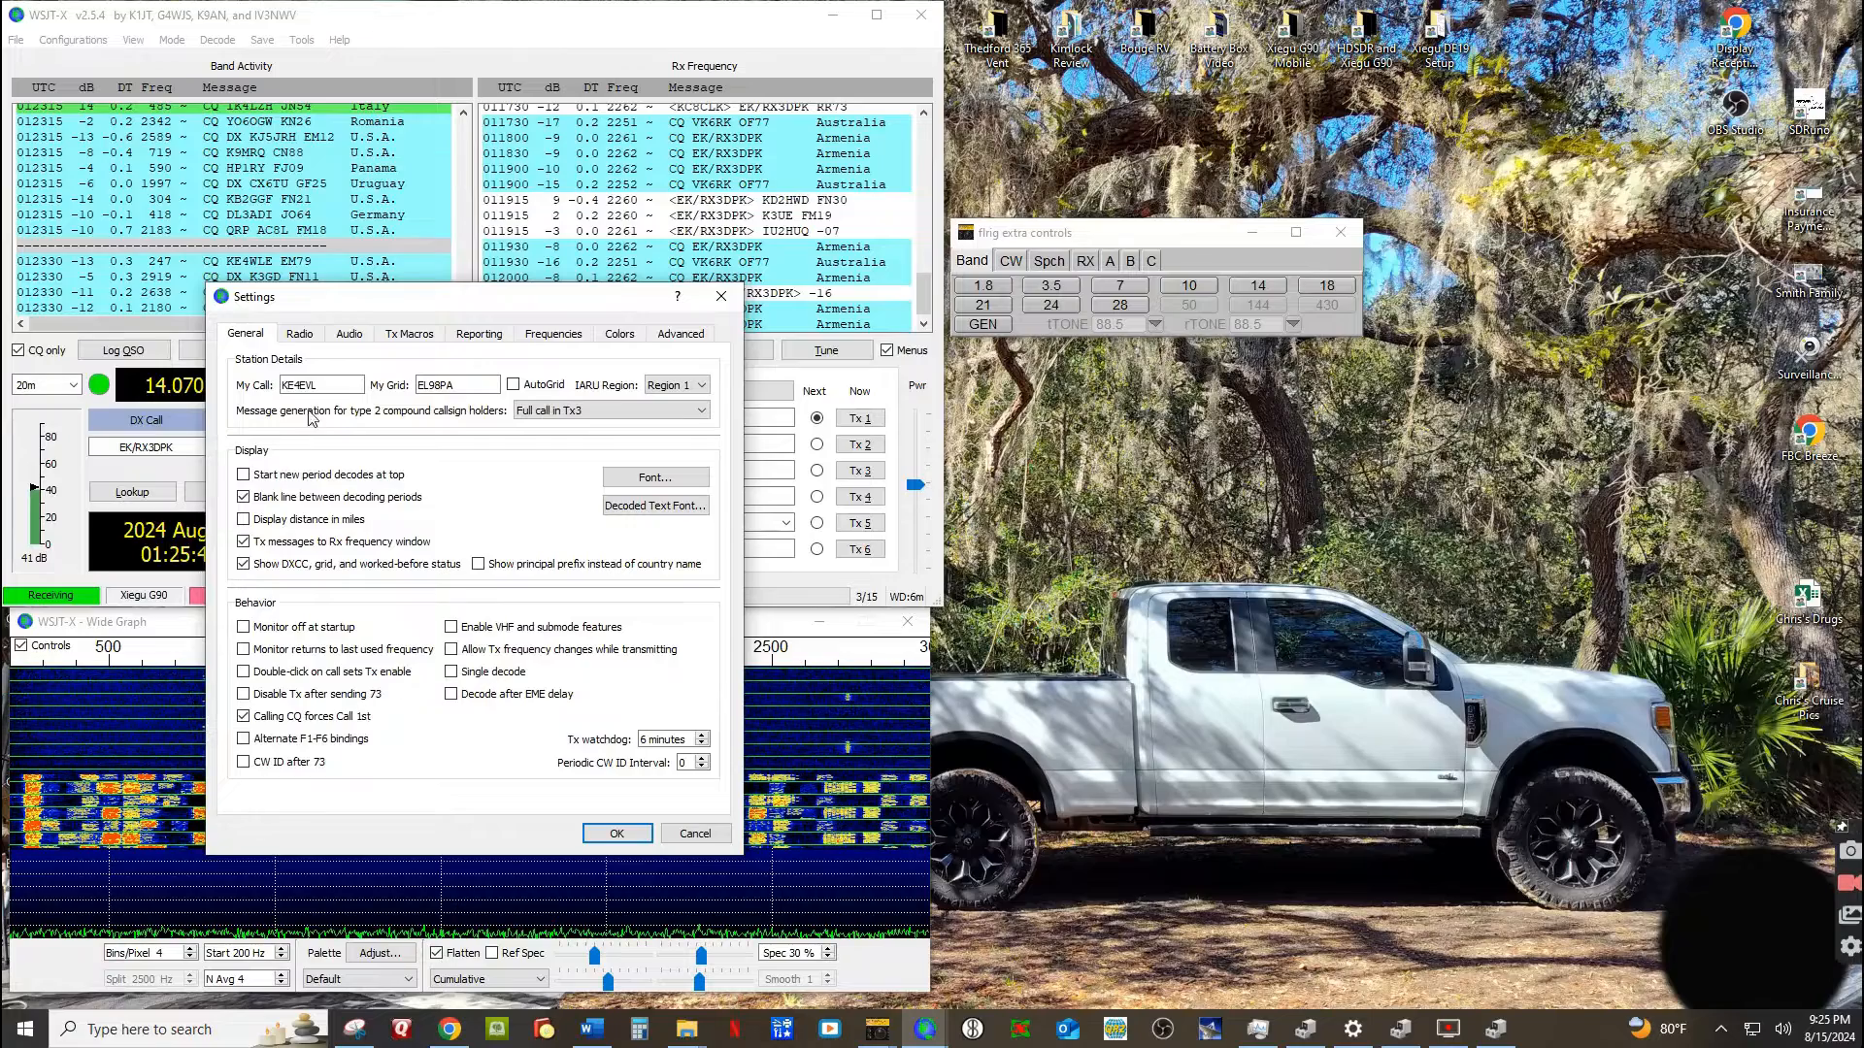
click(299, 334)
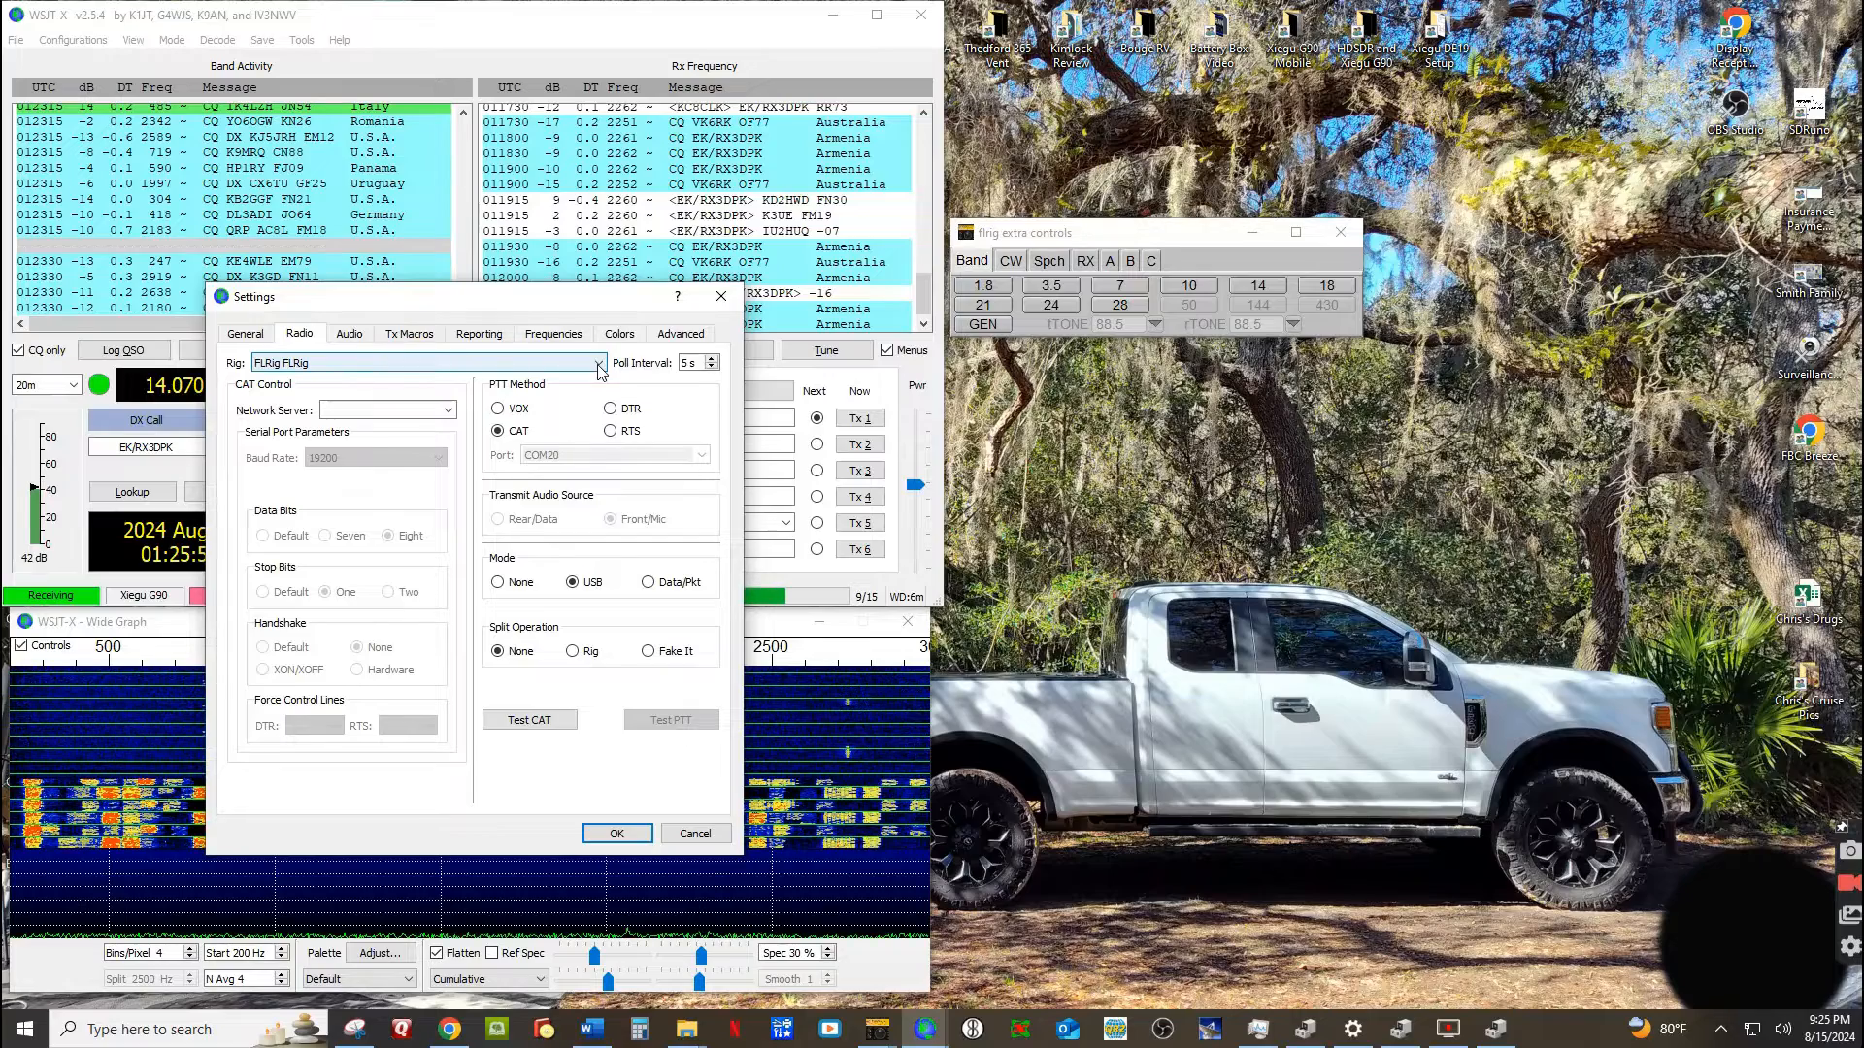
click(596, 363)
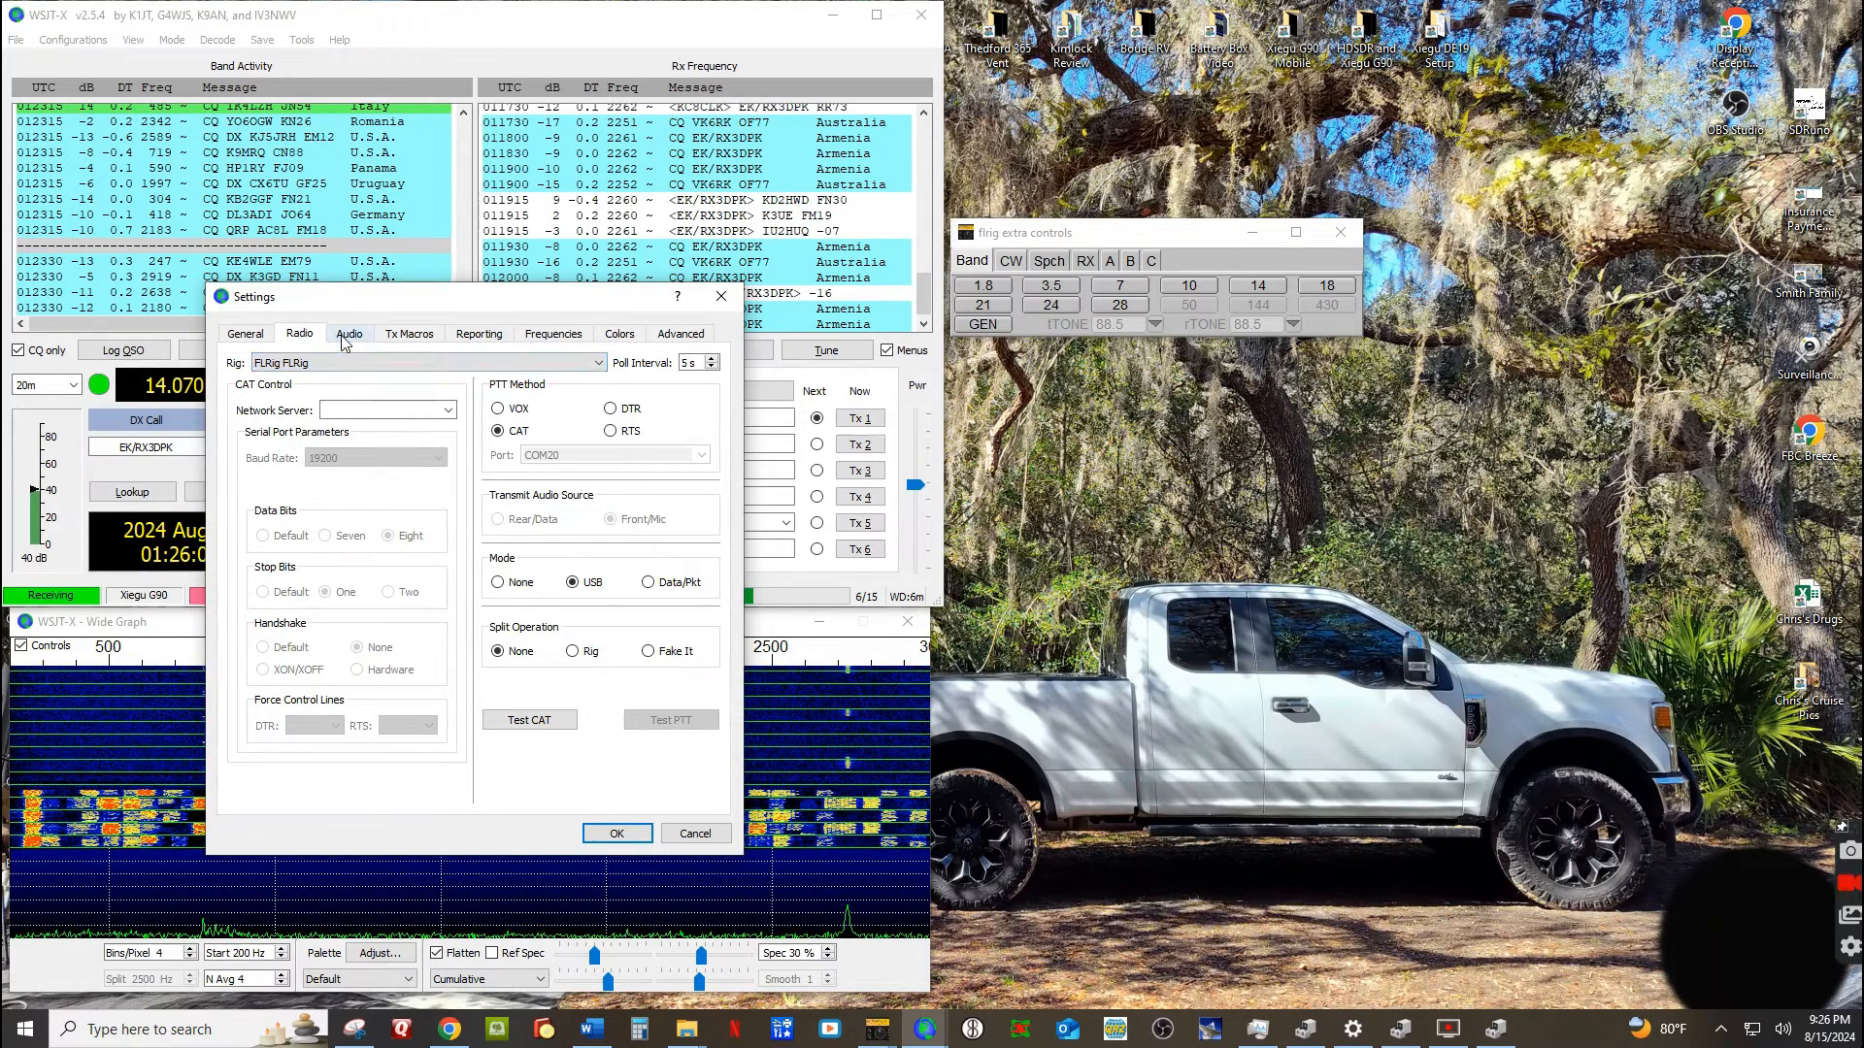
Set audio input and output to Xiegu DE19 (2- USB Audio Device) and confirm with OK.
click(348, 332)
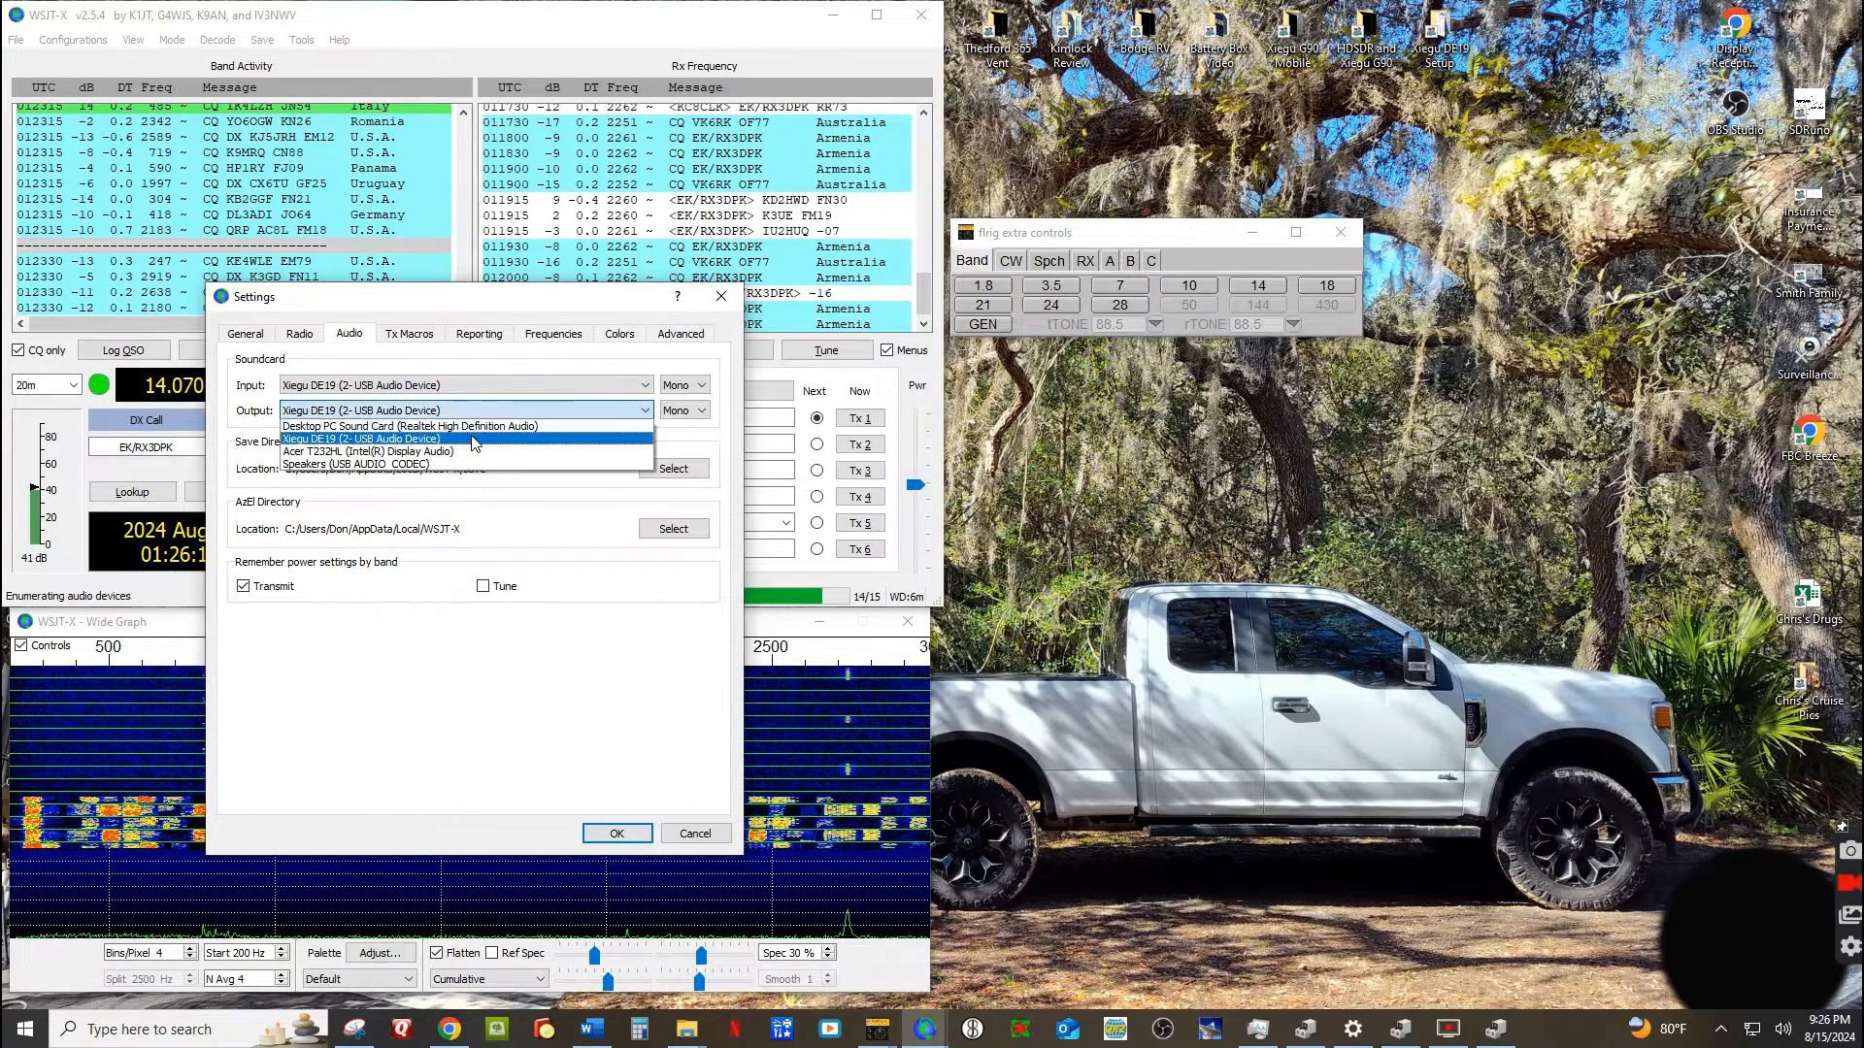
click(361, 439)
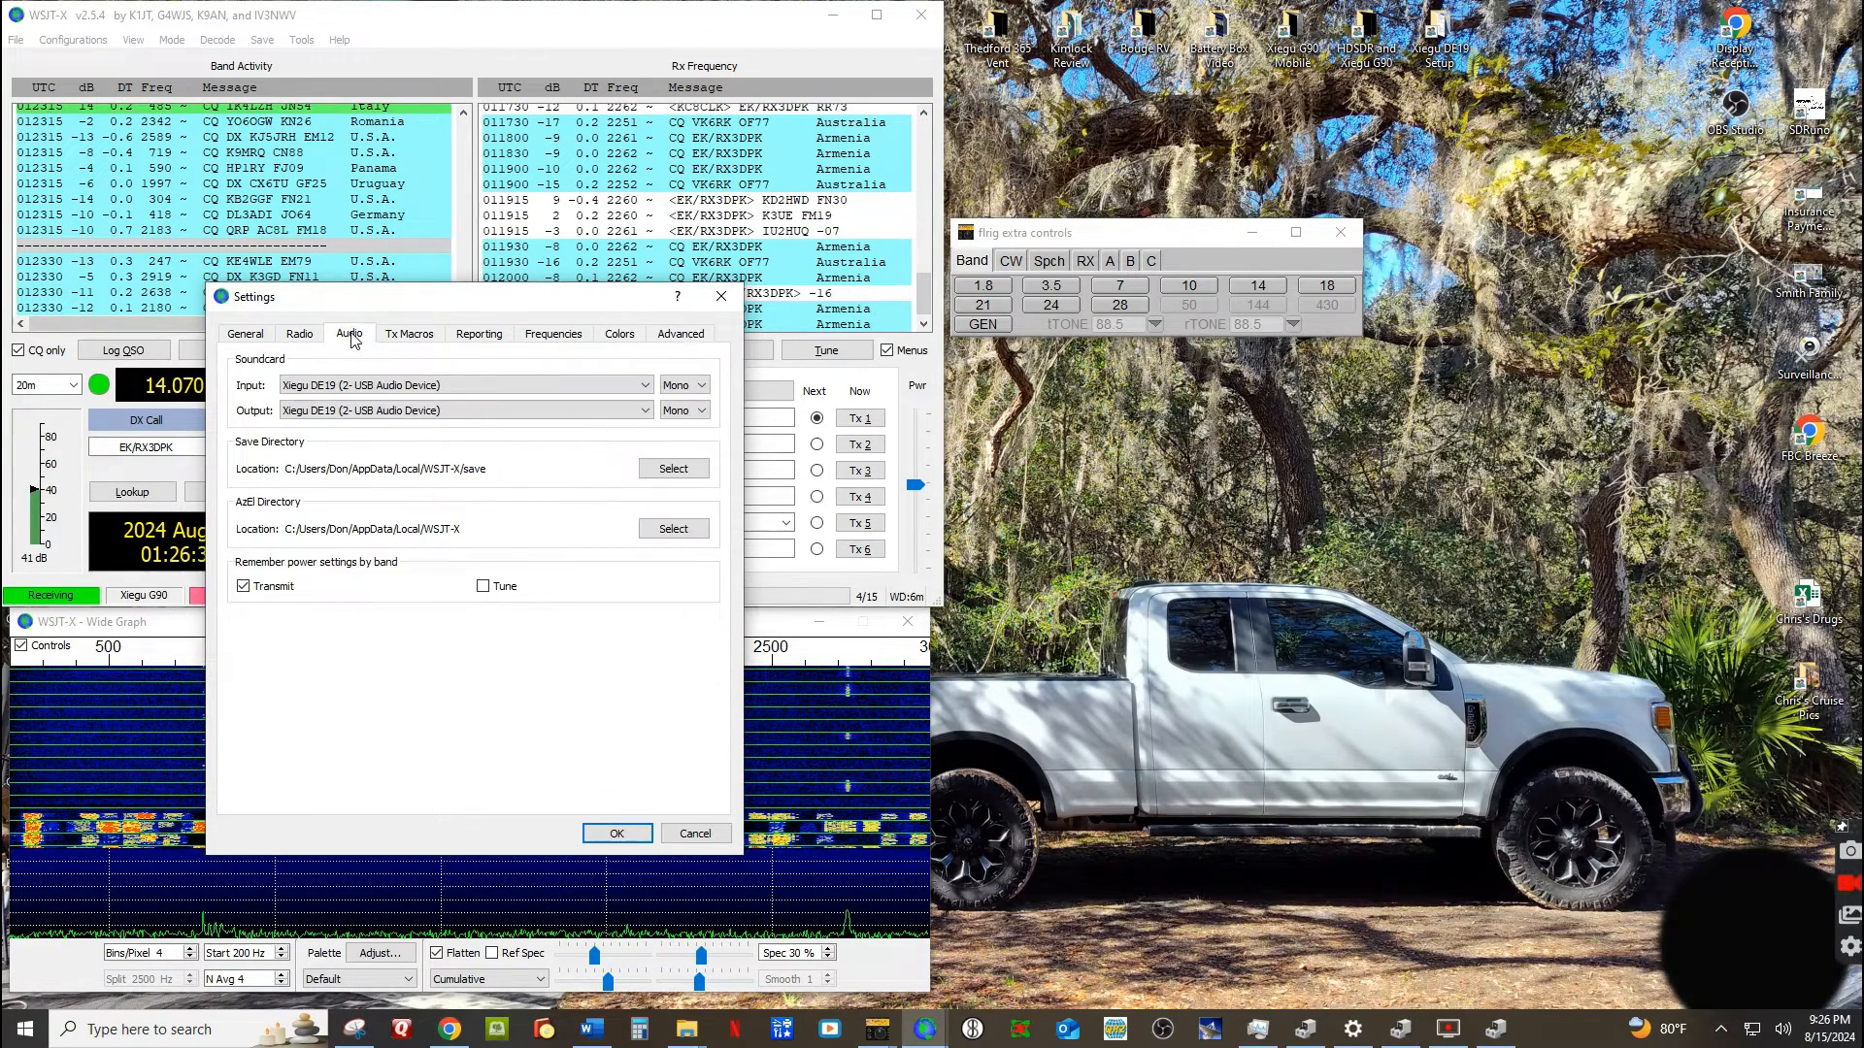
click(244, 332)
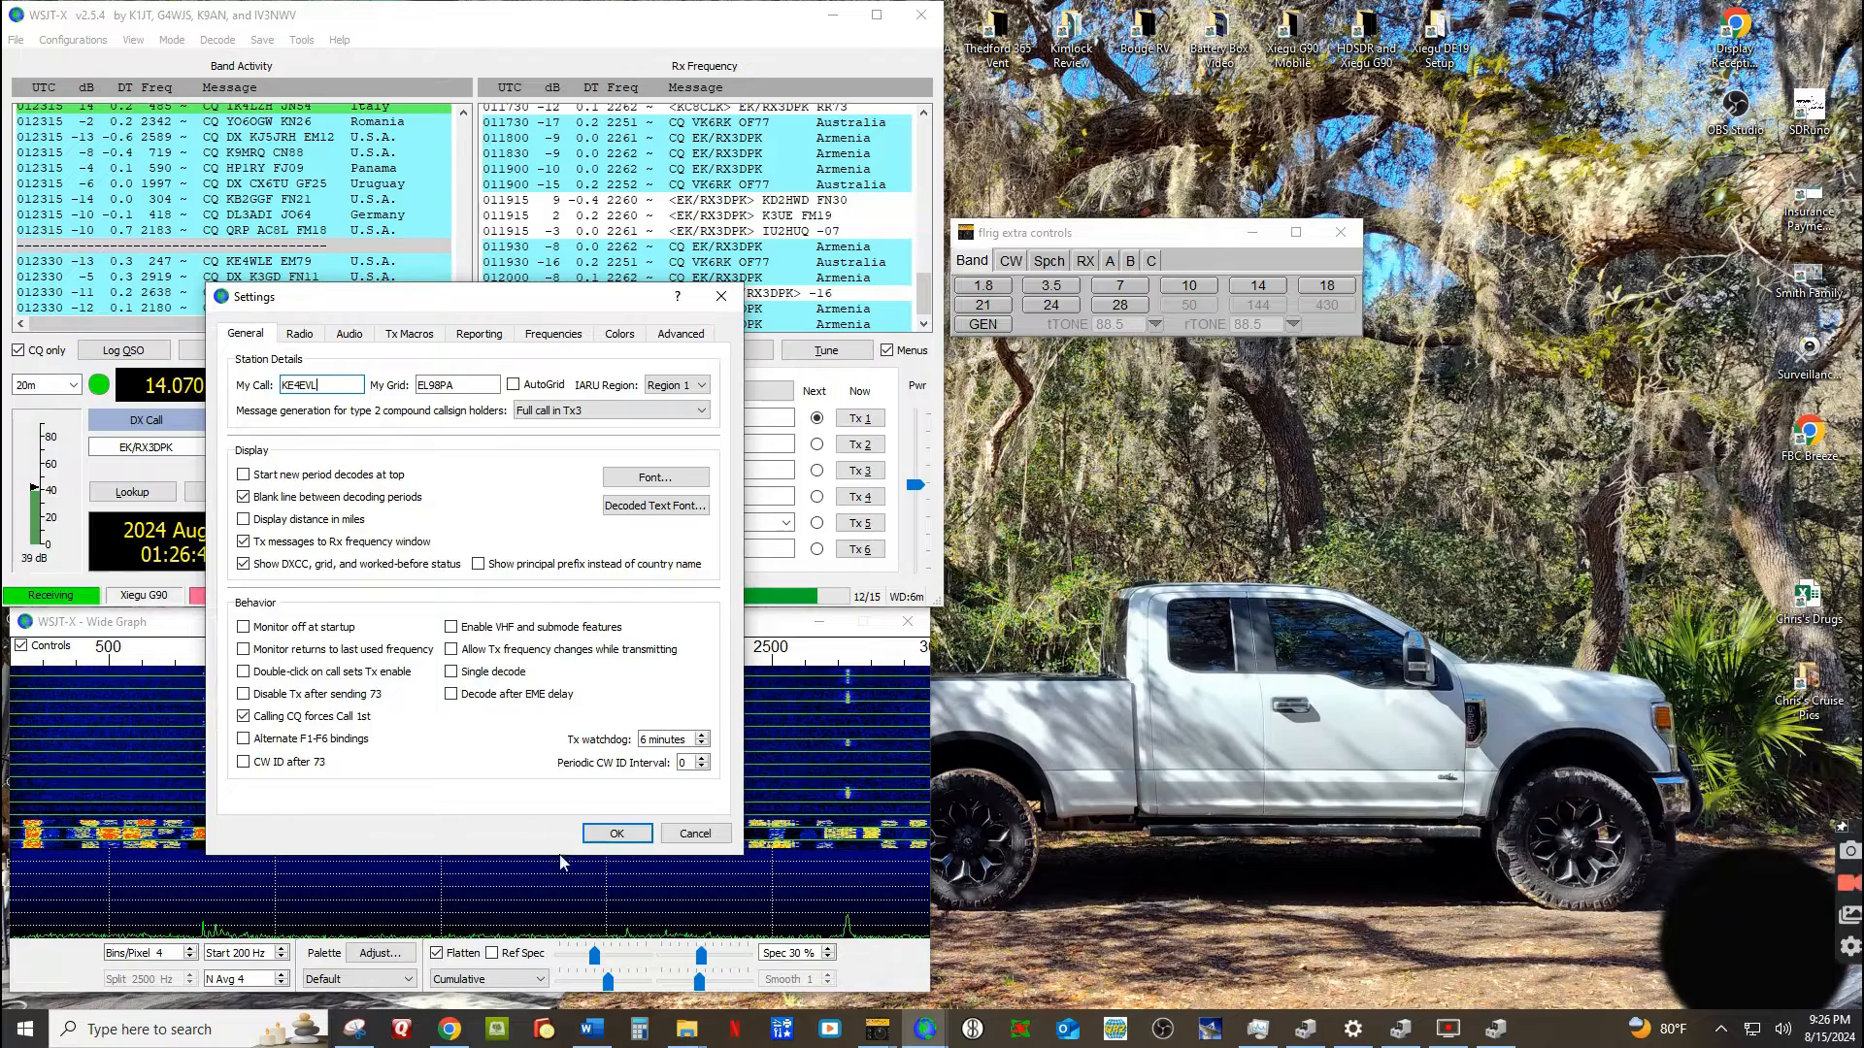
click(616, 833)
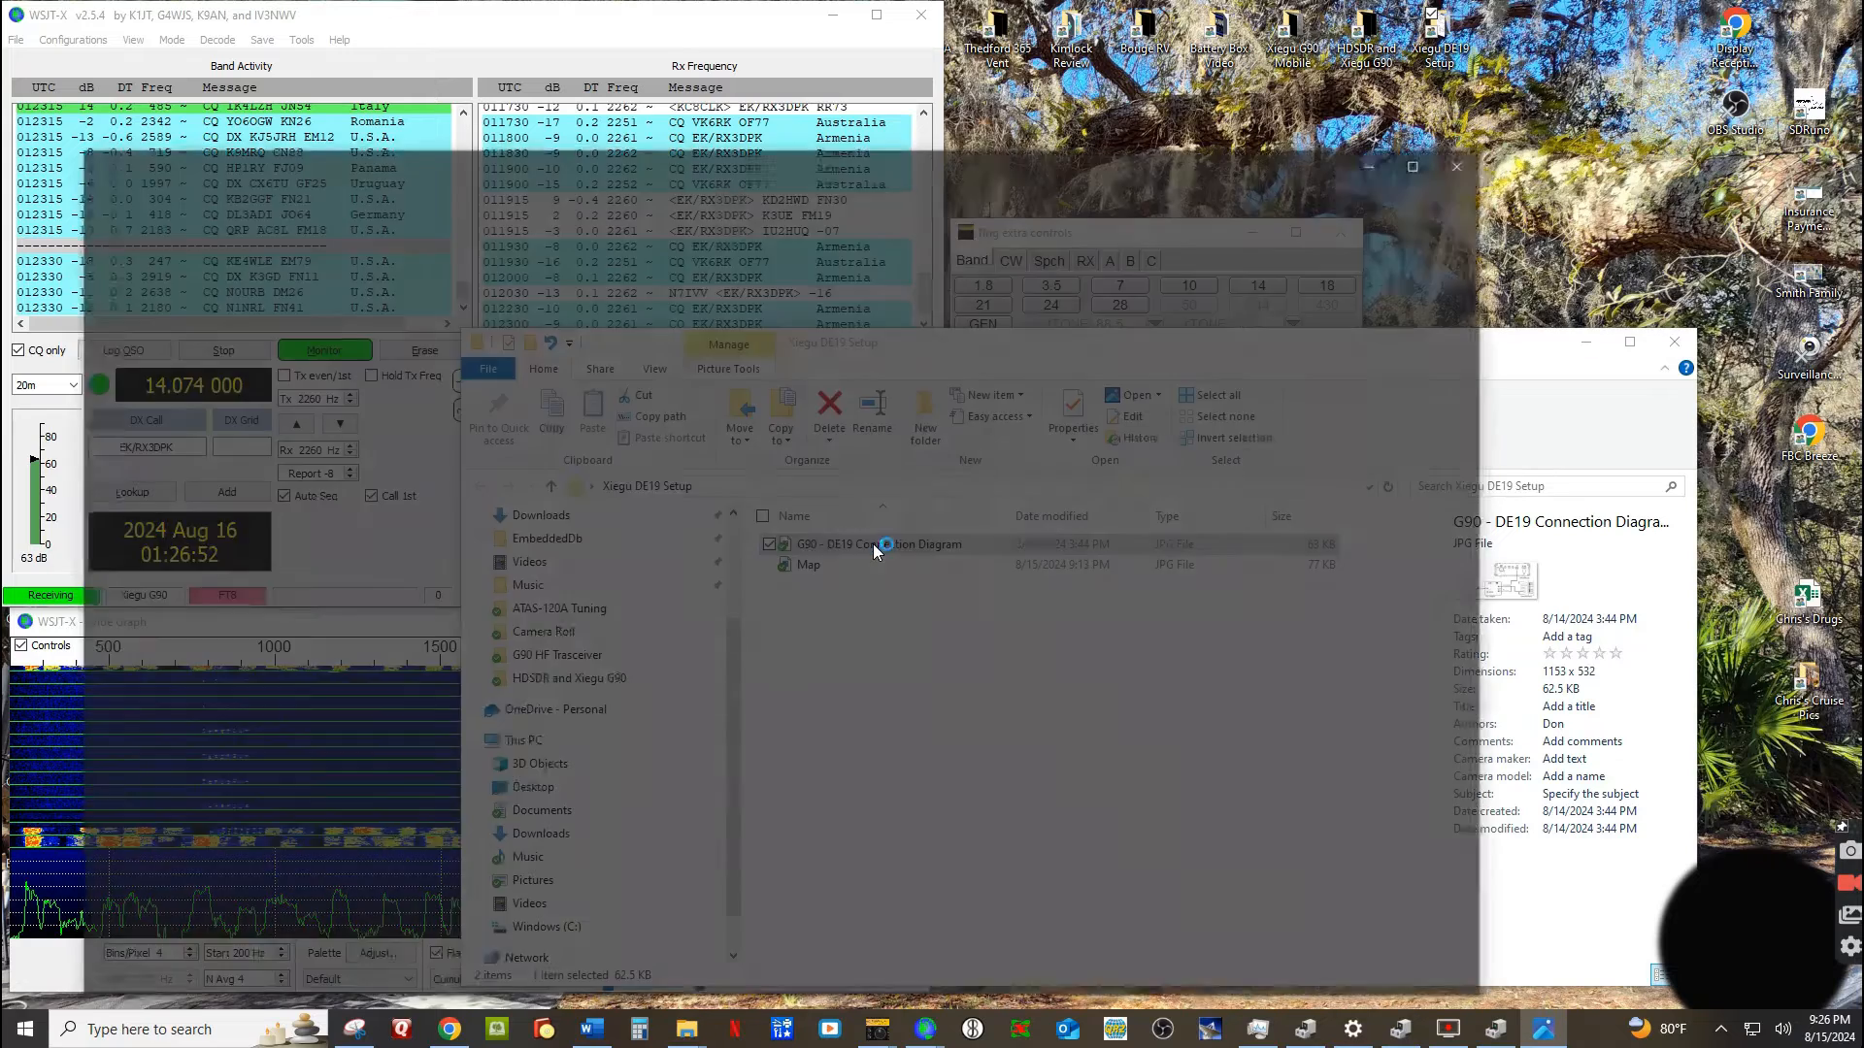
View G90 - DE19 Connection Diagram.JPG in Windows Photos.
double_click(880, 543)
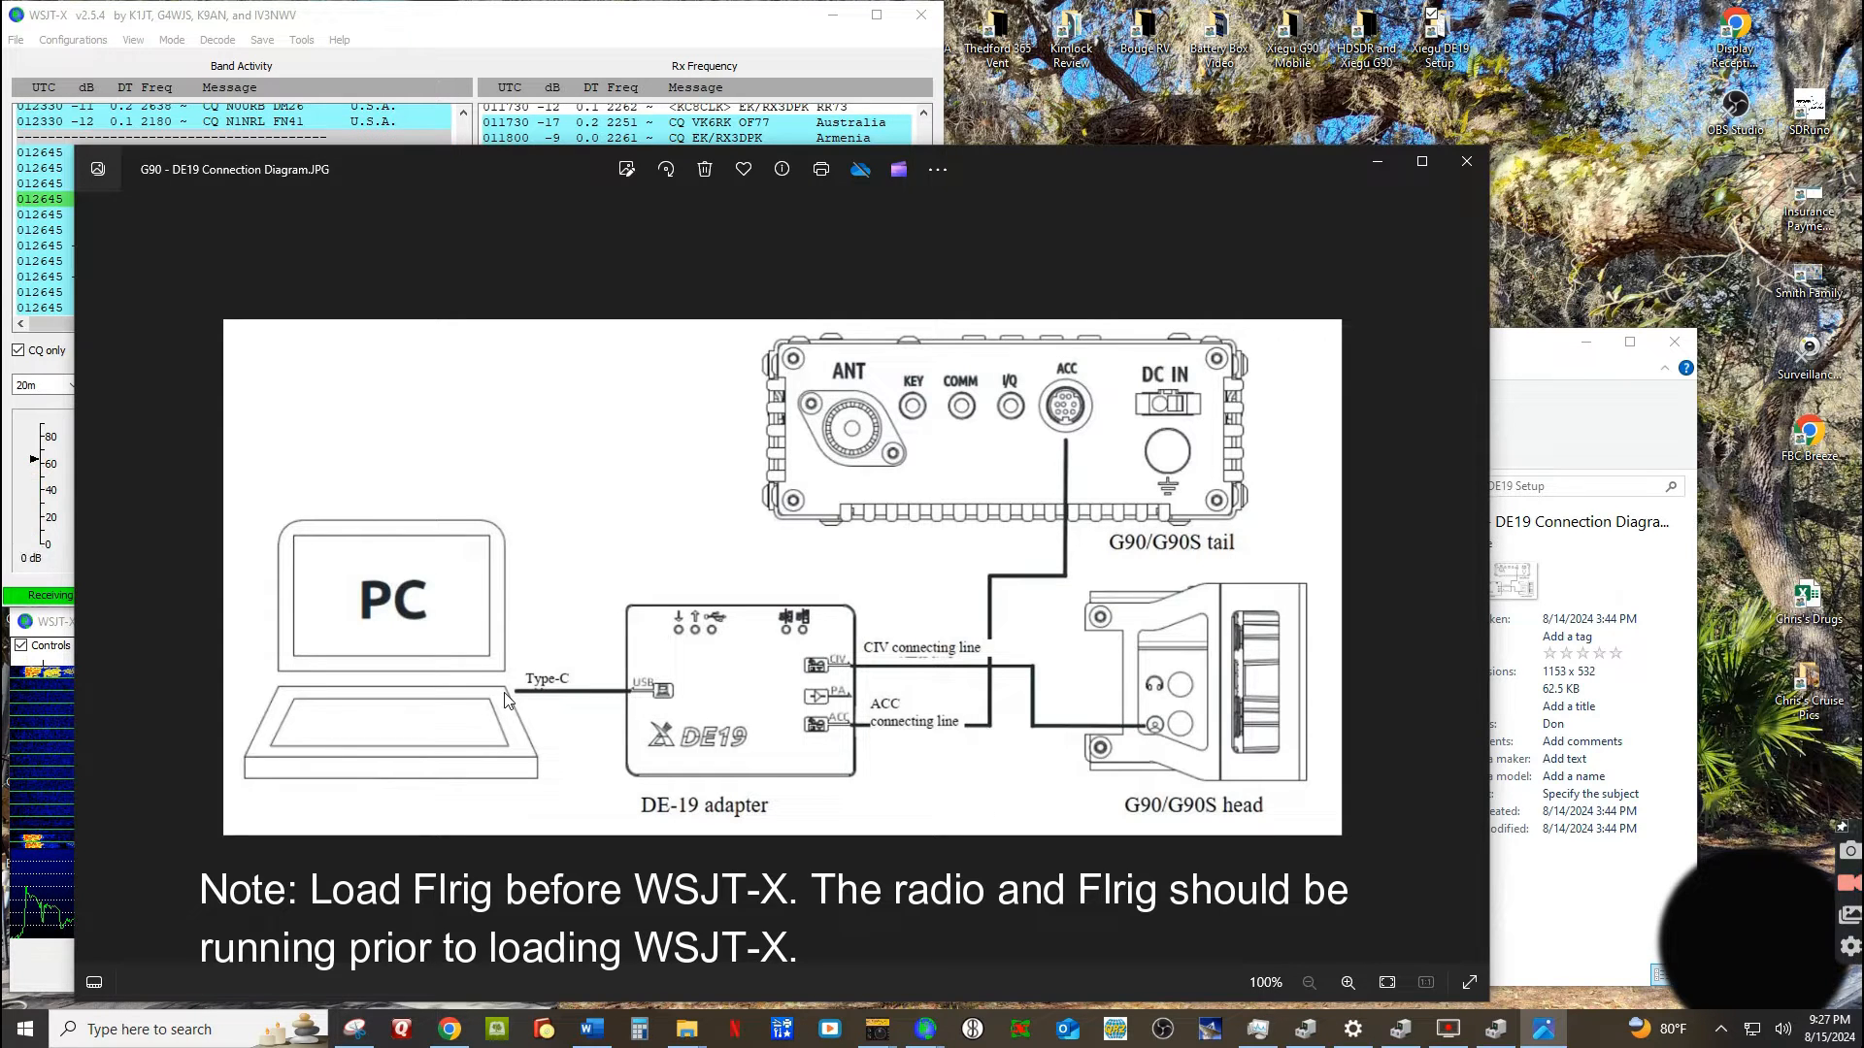
mouse_move(920, 675)
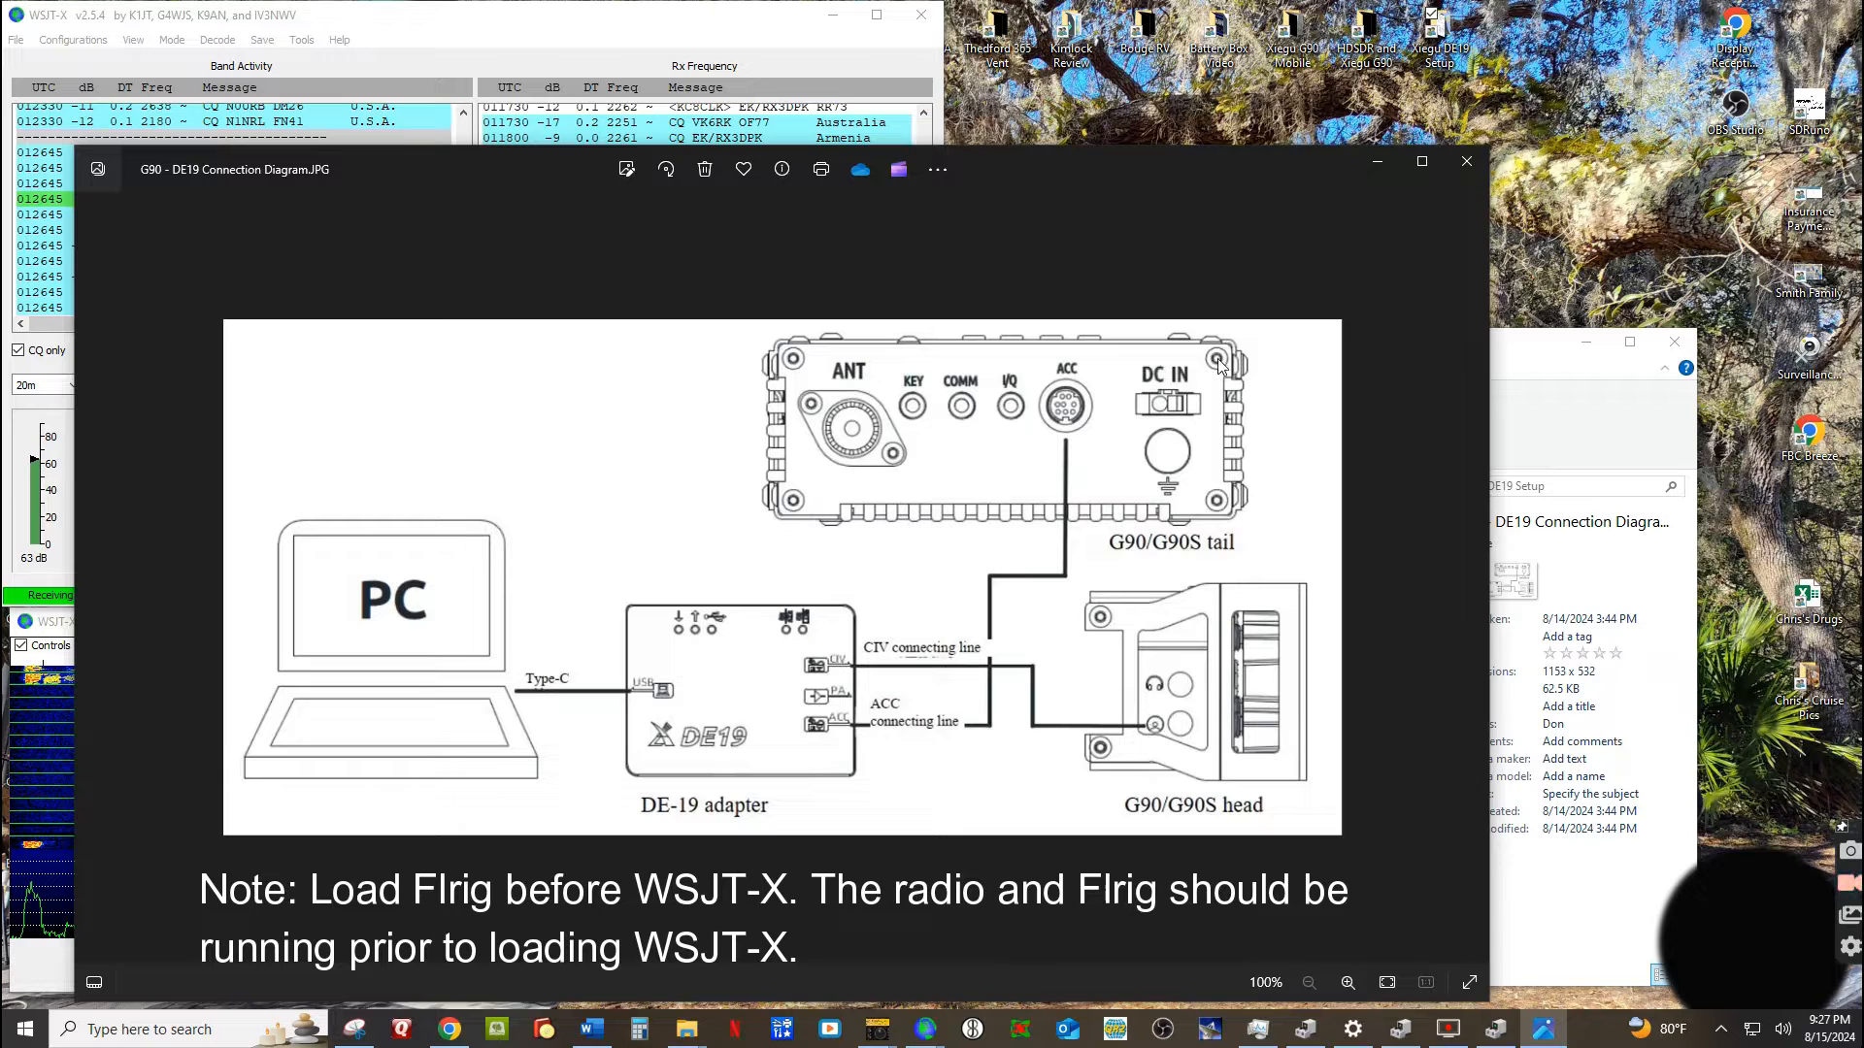
mouse_move(1163, 716)
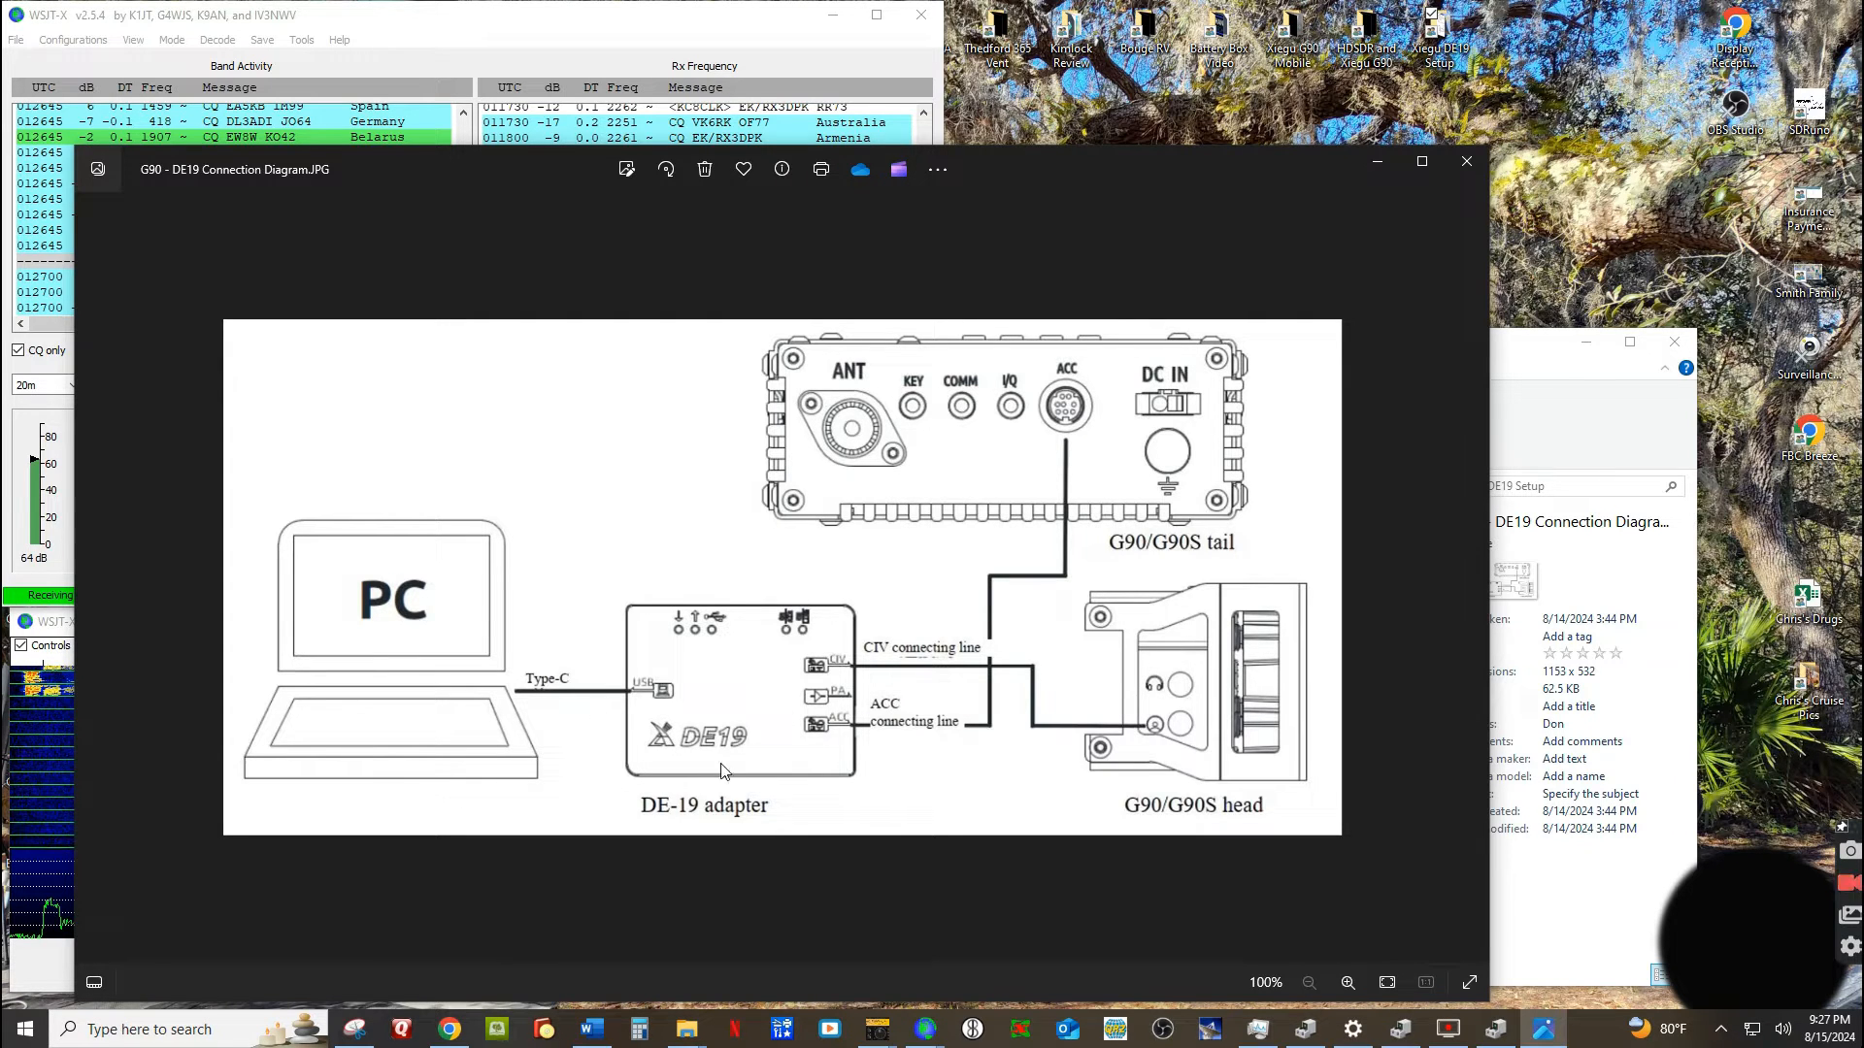
mouse_move(713, 759)
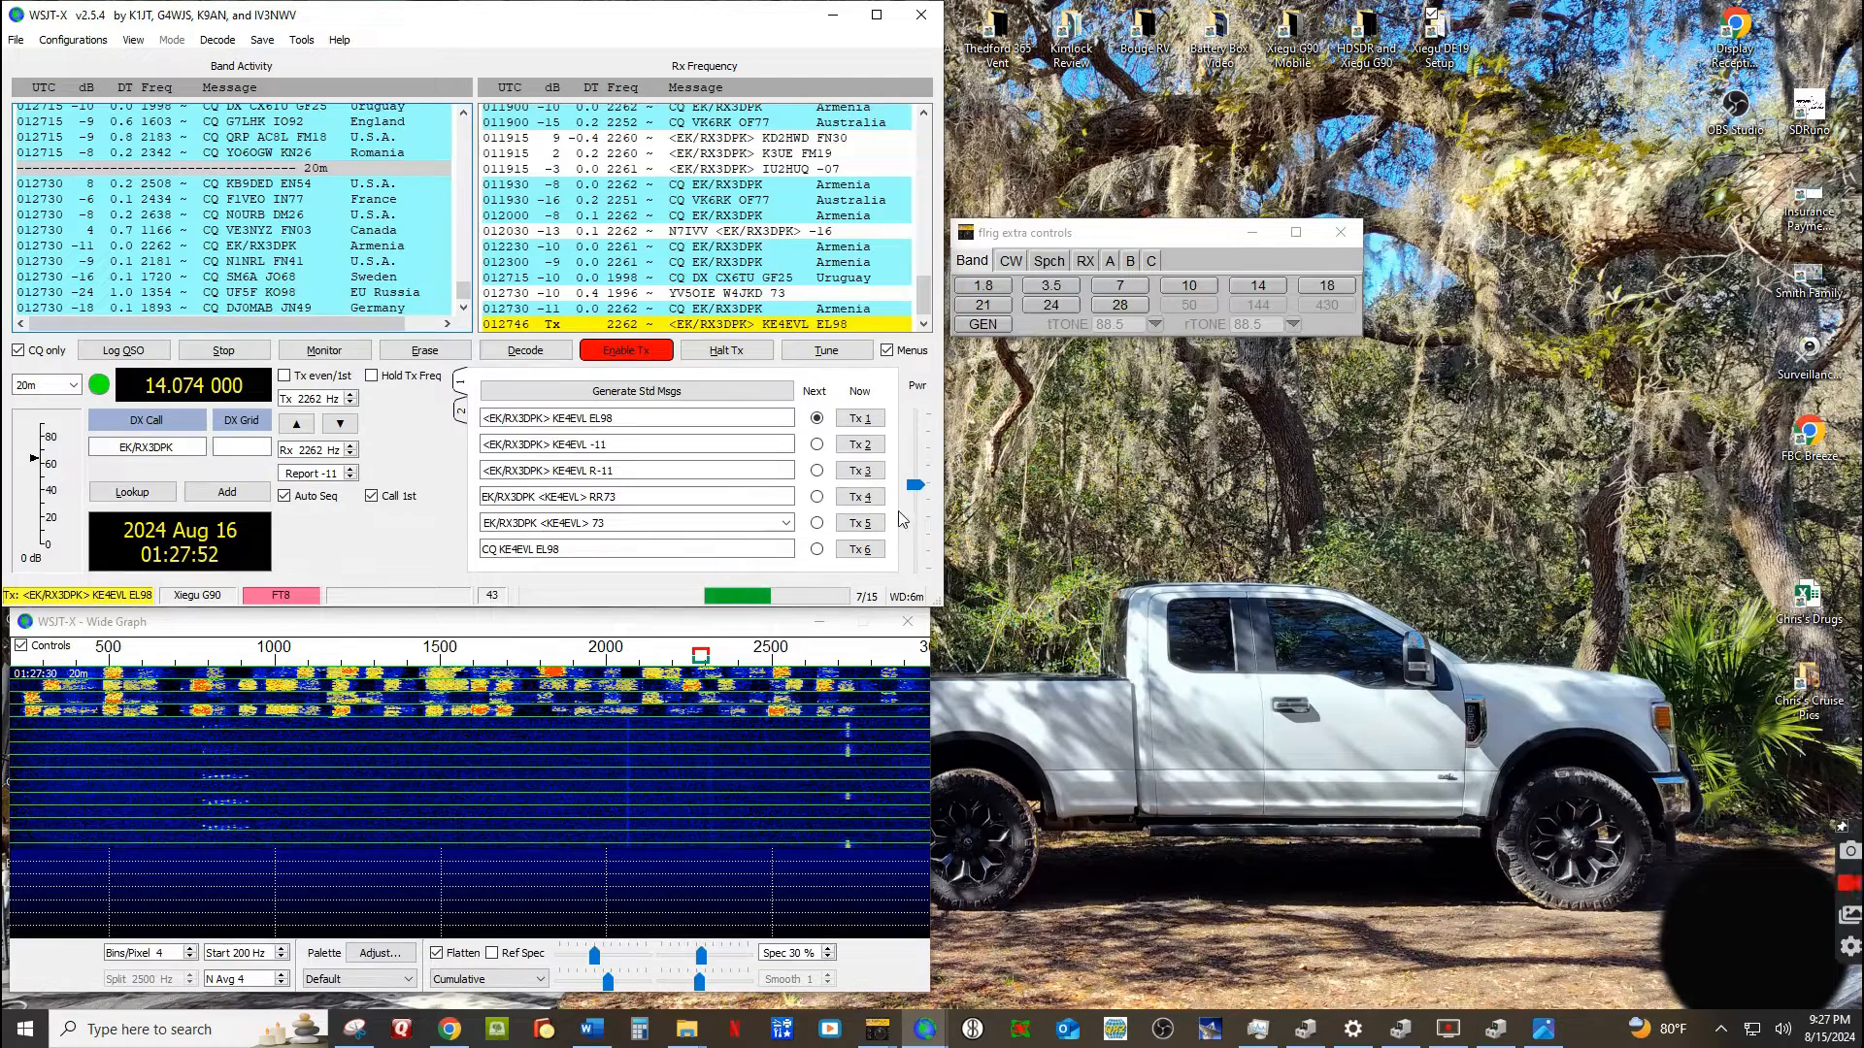
mouse_move(914, 505)
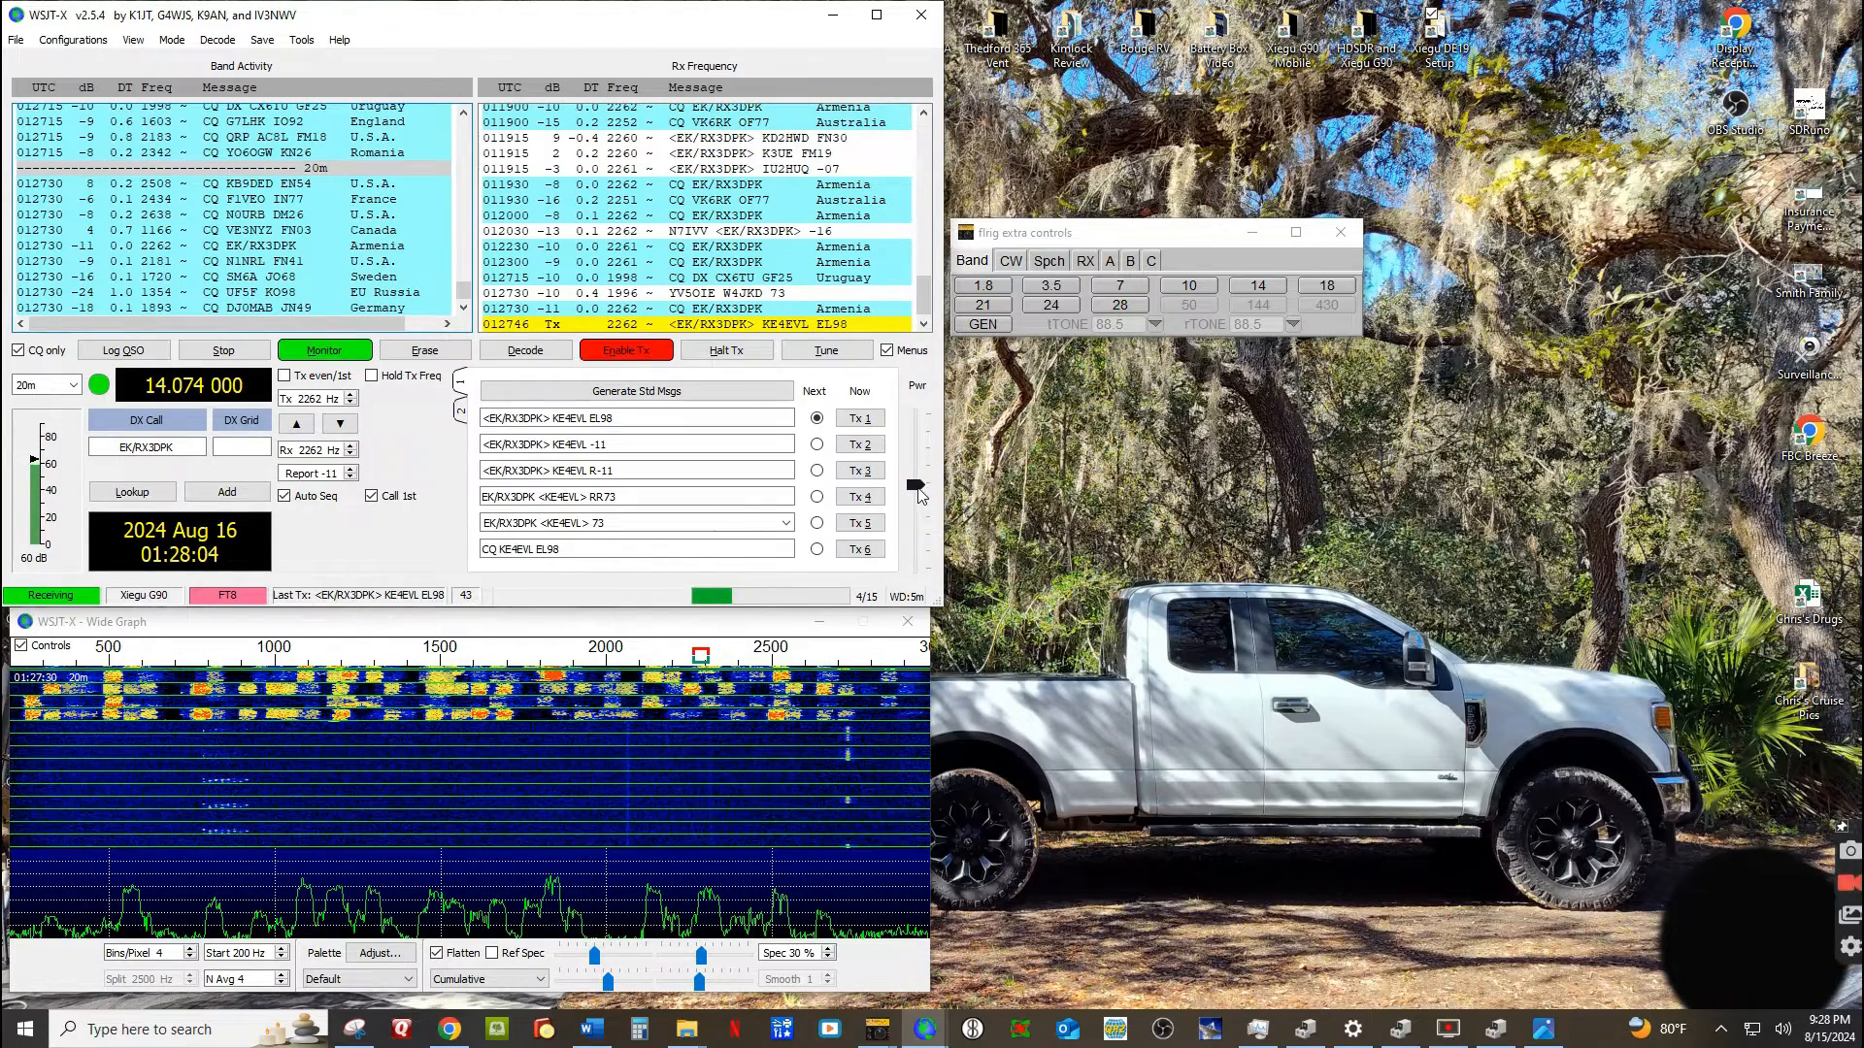
mouse_move(918, 491)
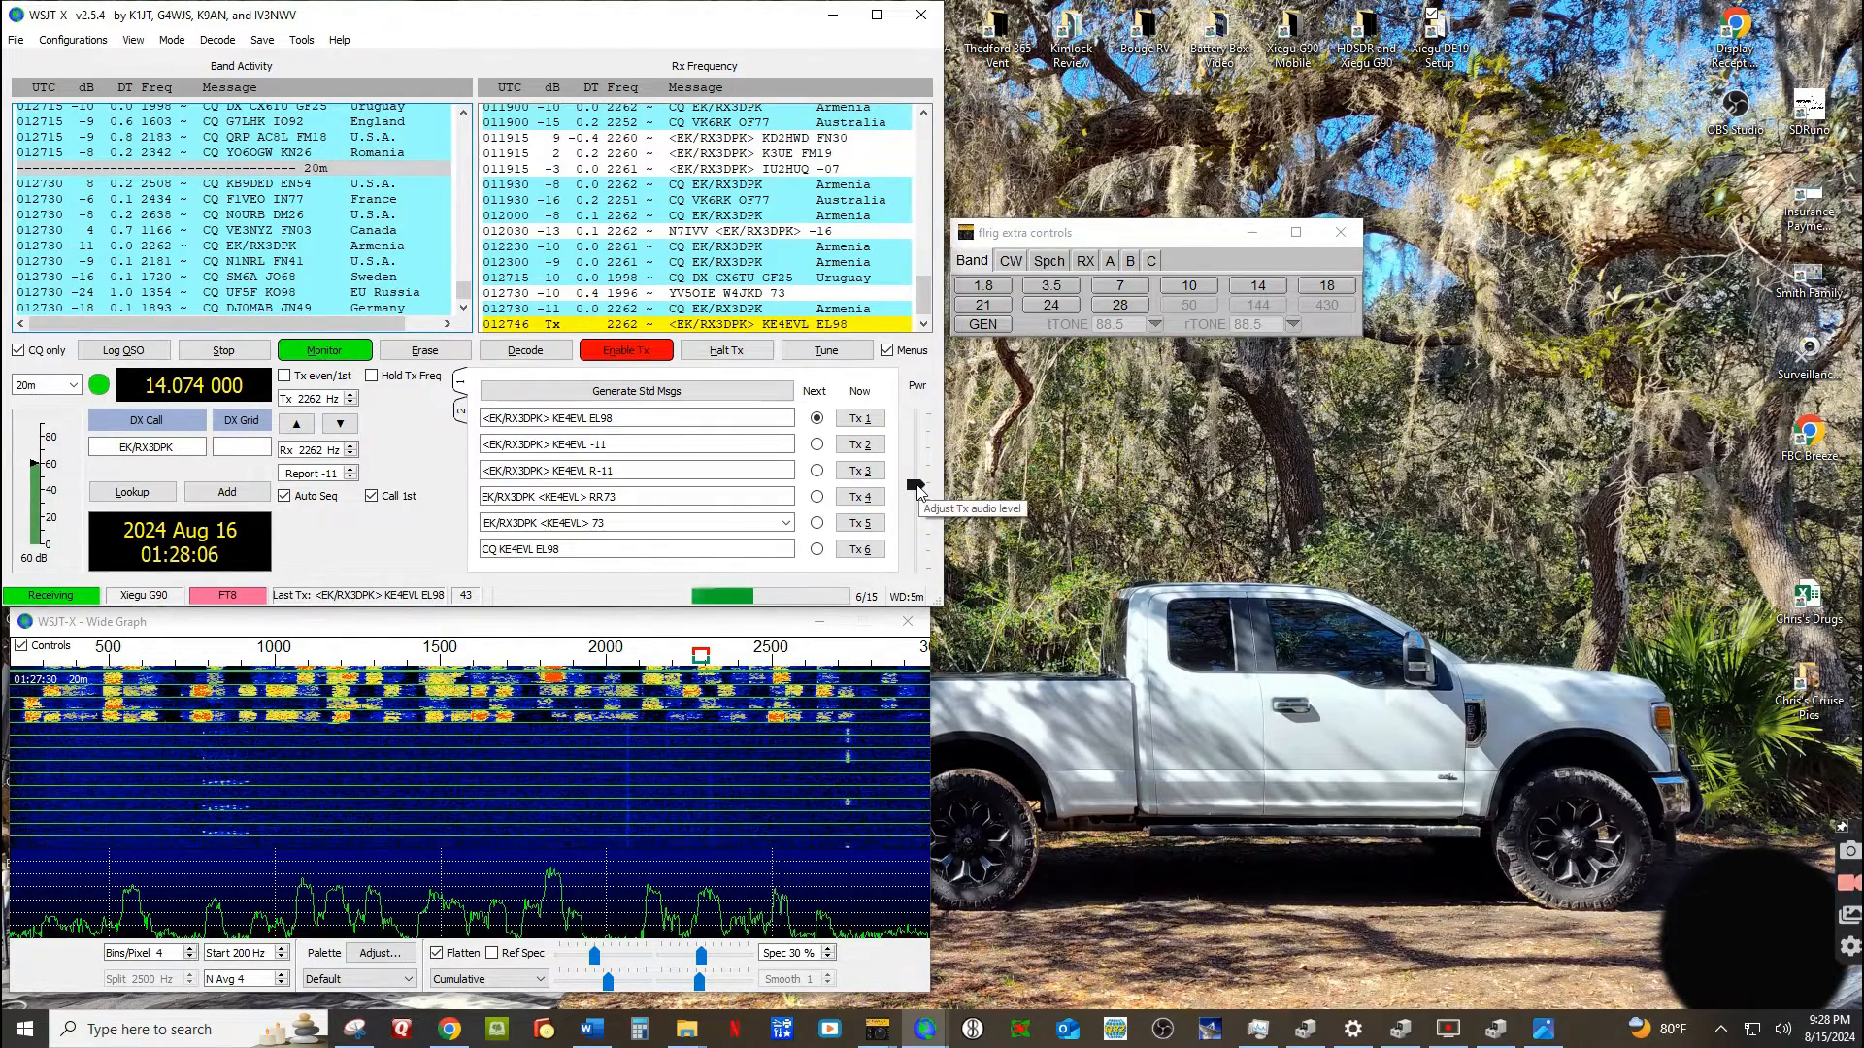